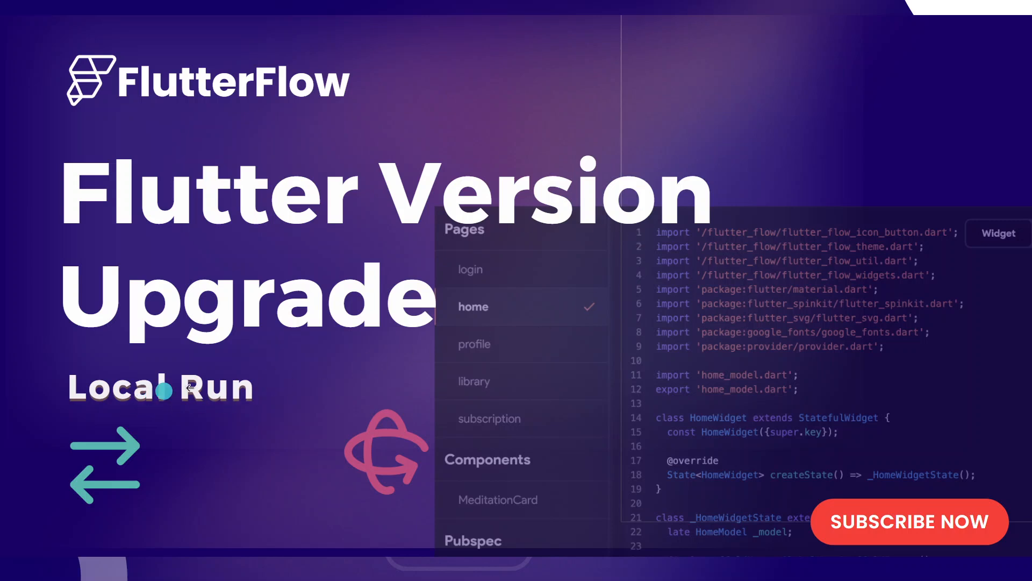
pyautogui.moveTo(517, 19)
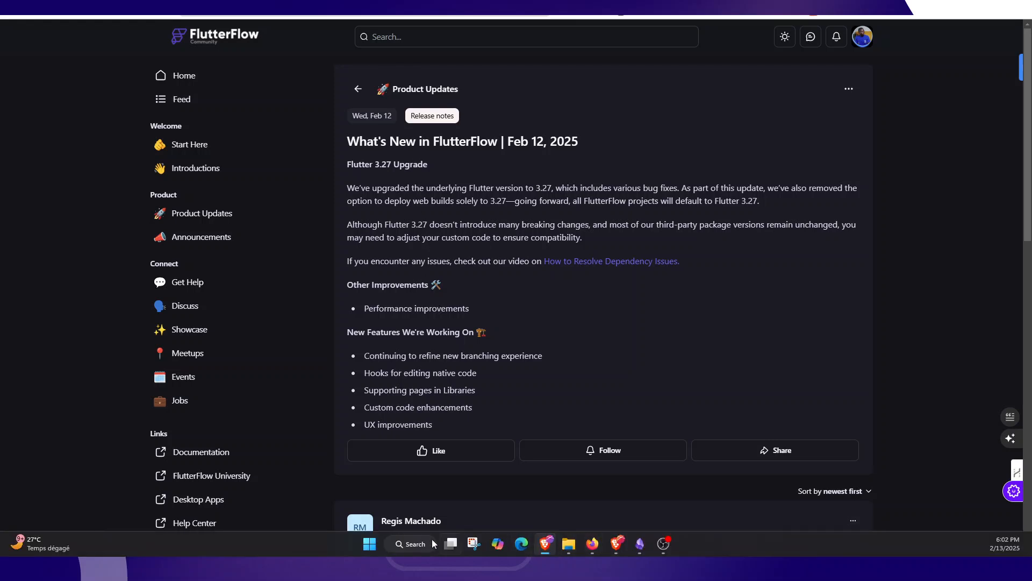
# - Launch the FlutterFlow desktop app from the Windows Start menu
pyautogui.click(368, 544)
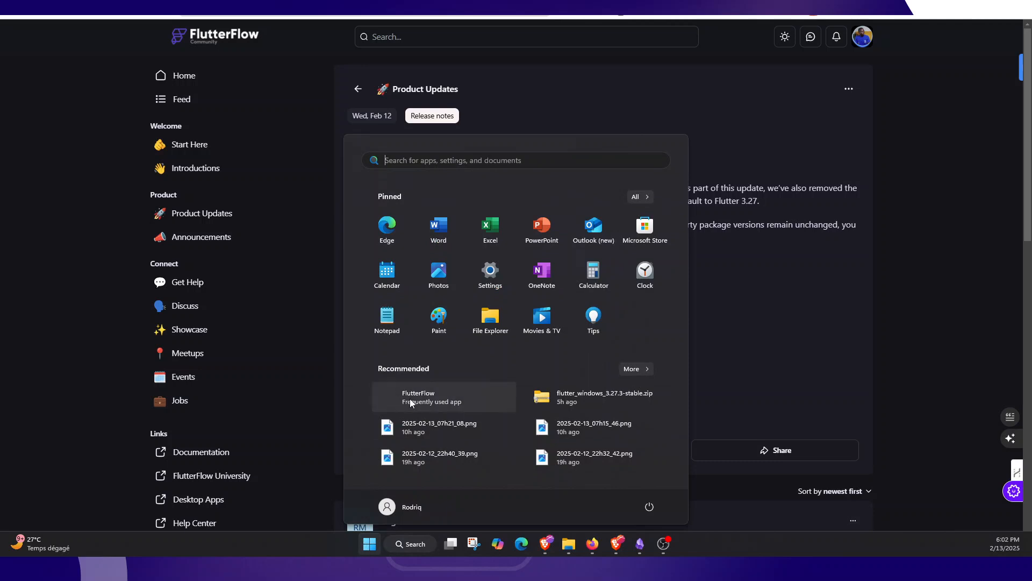
pyautogui.click(369, 543)
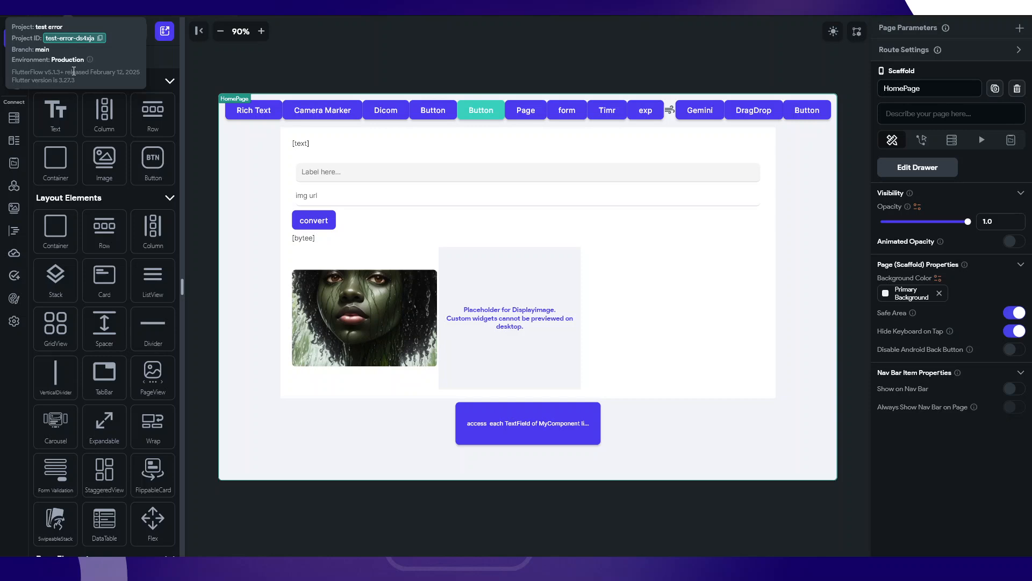
pyautogui.moveTo(74, 90)
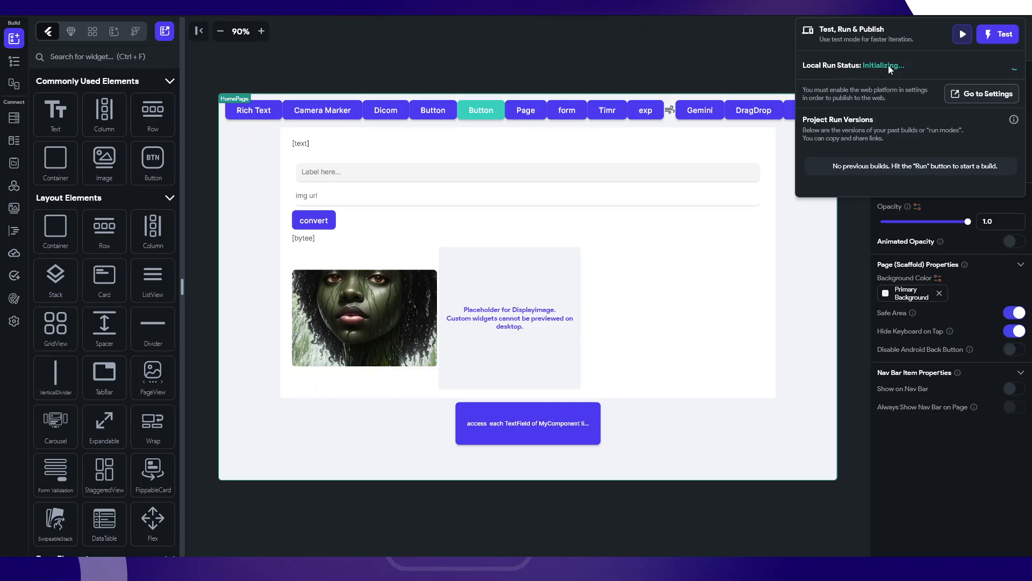
pyautogui.moveTo(878, 83)
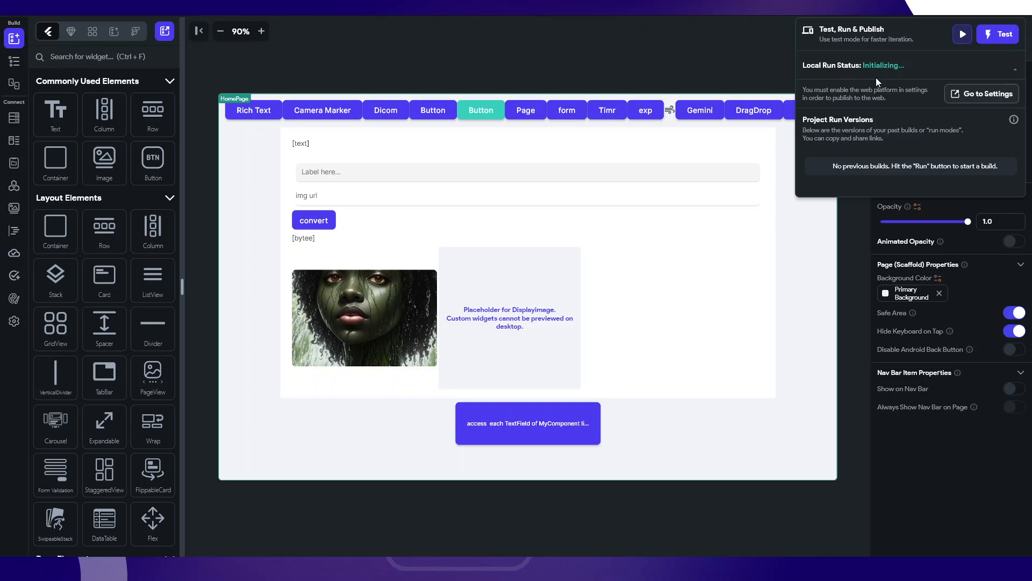
pyautogui.moveTo(568, 285)
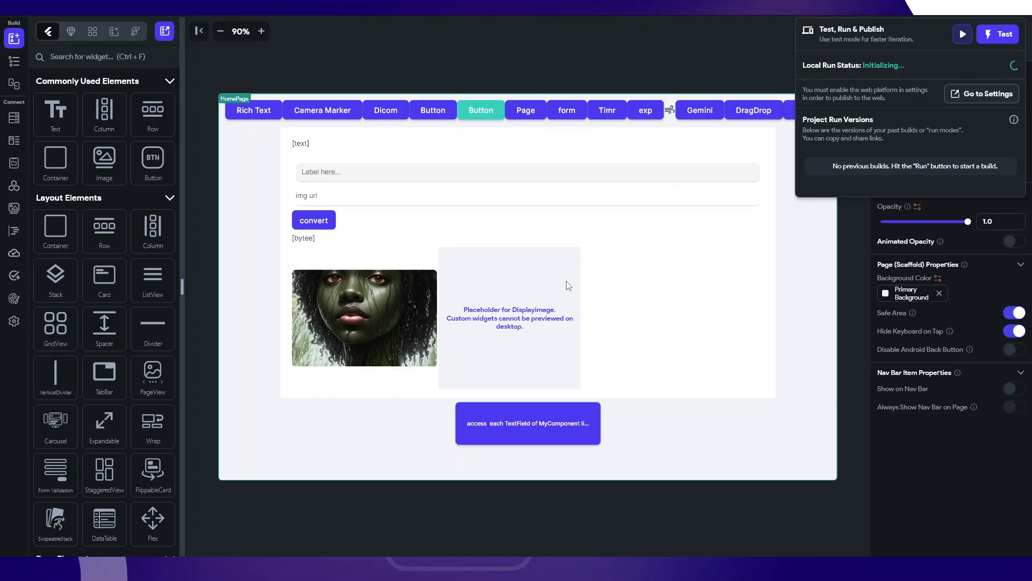
pyautogui.moveTo(615, 63)
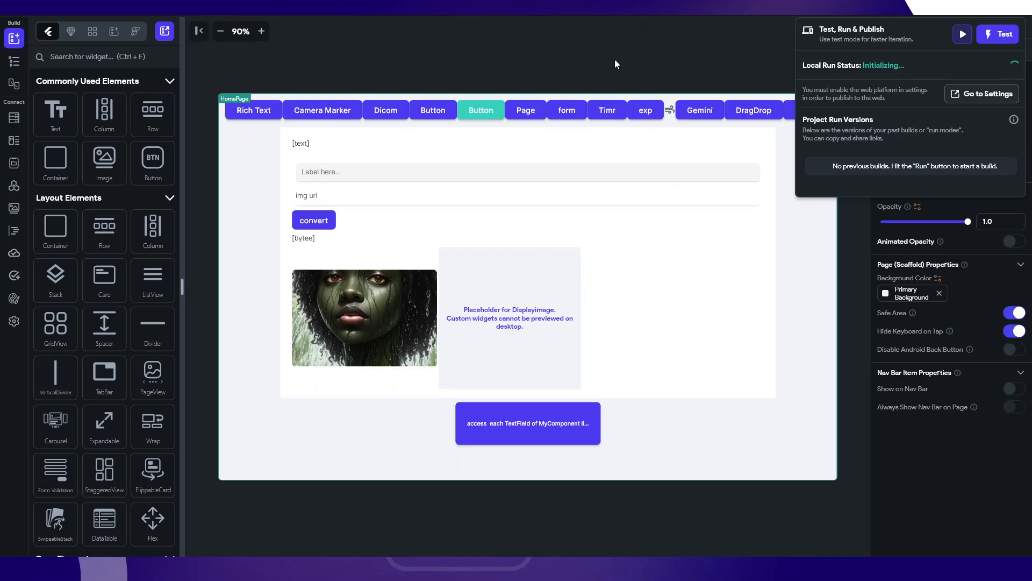
pyautogui.click(510, 319)
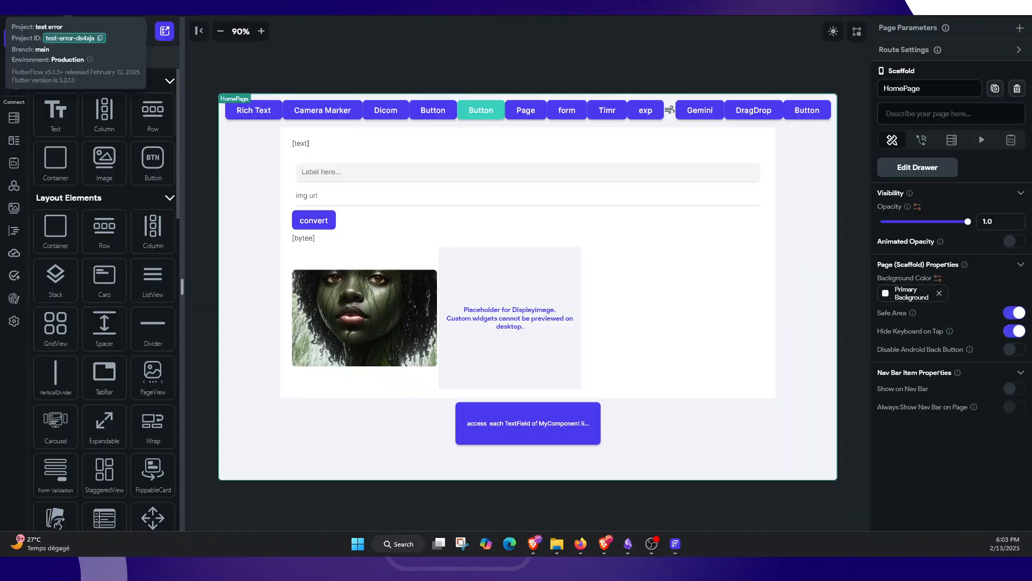
pyautogui.click(527, 172)
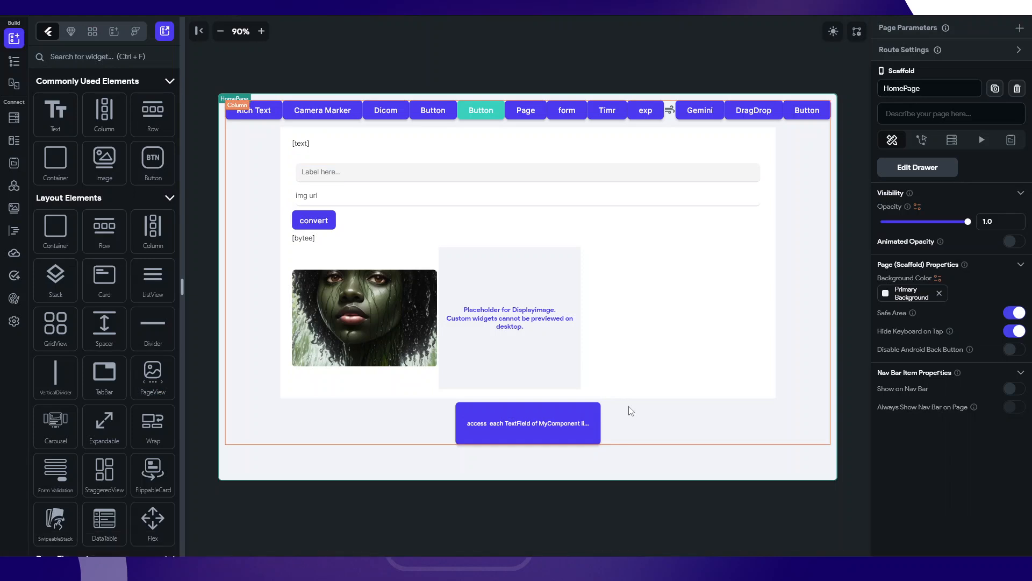
pyautogui.click(364, 317)
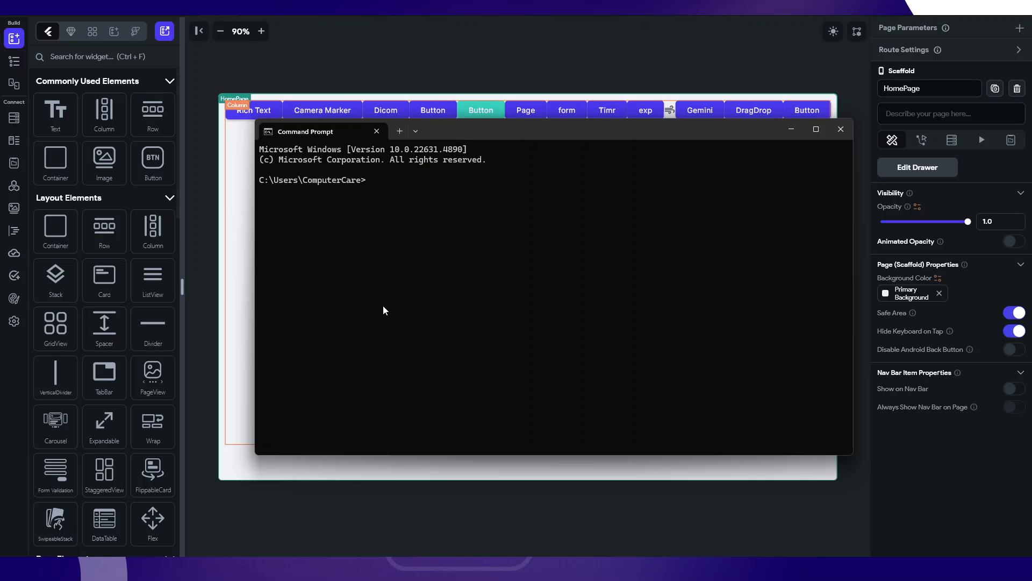
# - Run flutter --version, see the Dart SDK 3.5.2 mismatch error, then switch to the Flutter docs
pyautogui.write('flutter --ver')
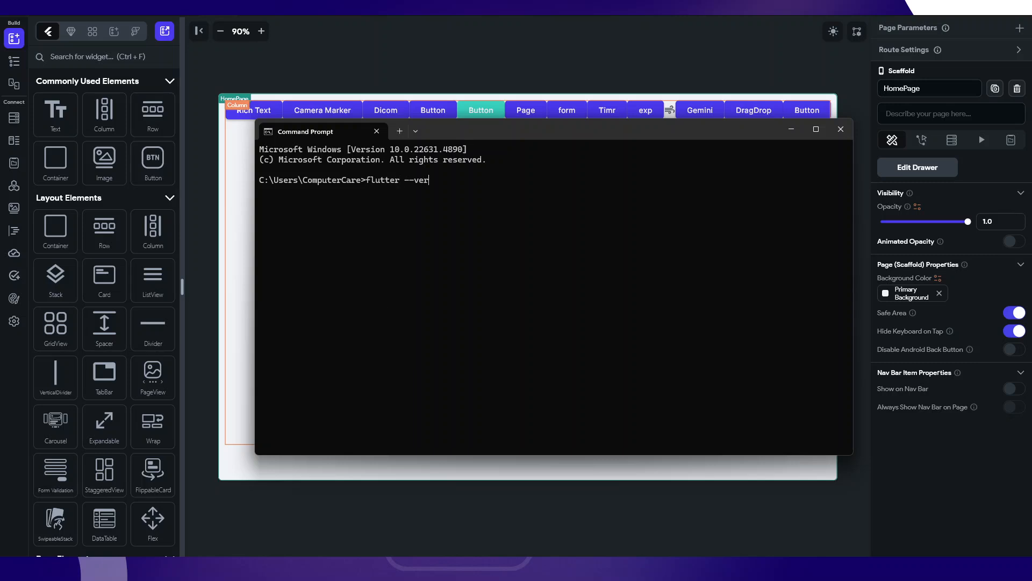
pyautogui.write('sion')
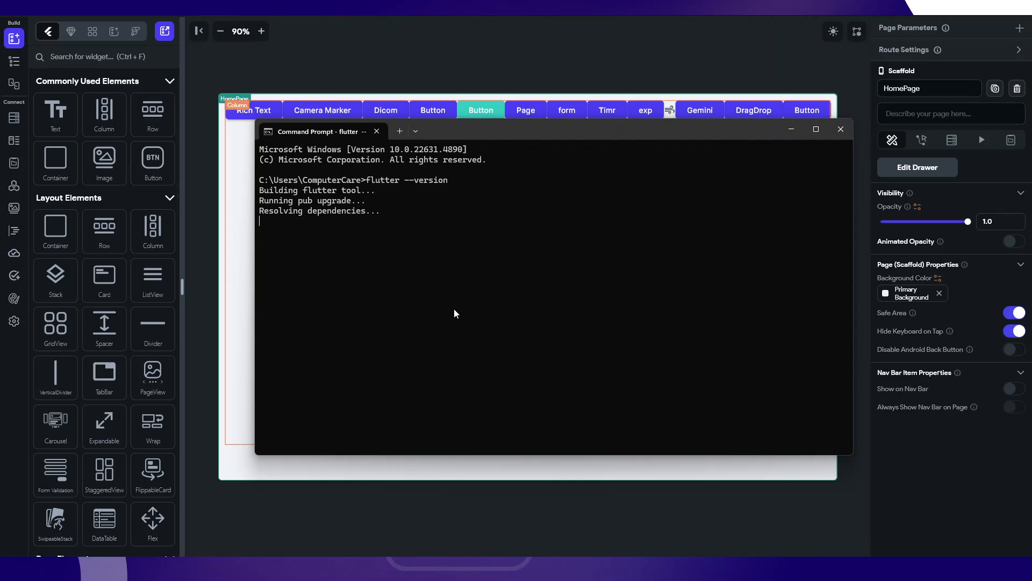
pyautogui.moveTo(373, 251)
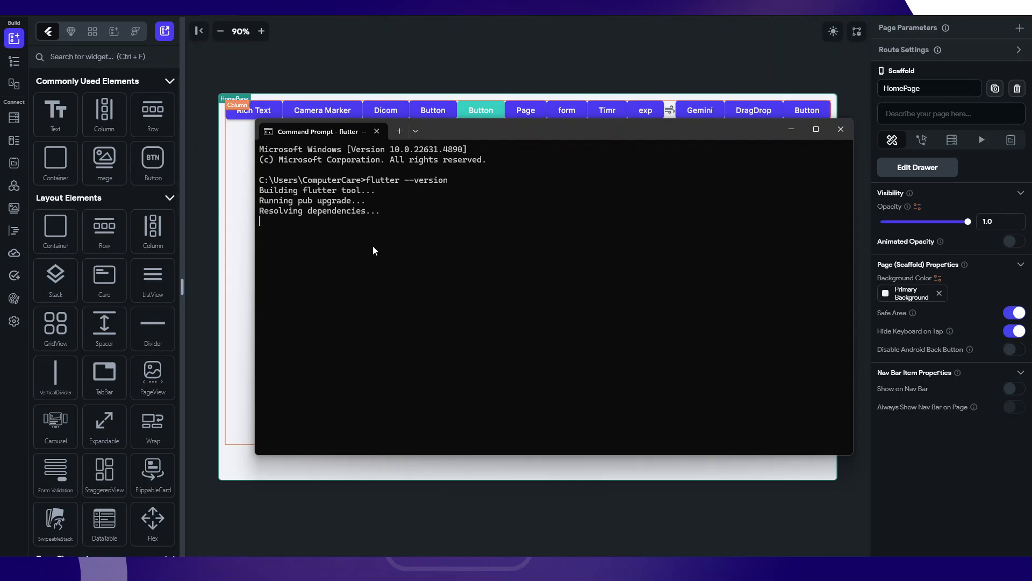
pyautogui.moveTo(377, 223)
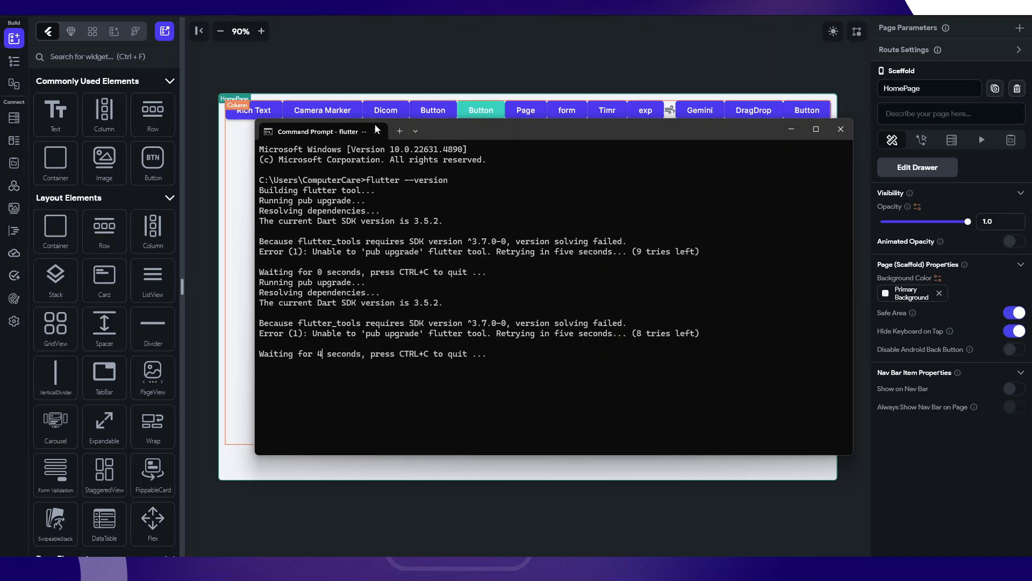
pyautogui.click(840, 128)
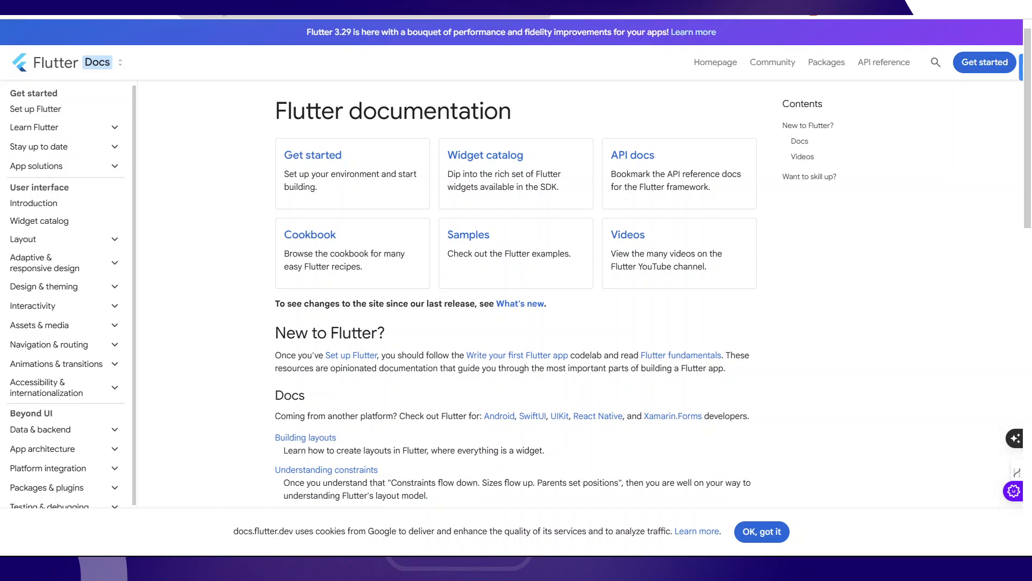
pyautogui.moveTo(112, 147)
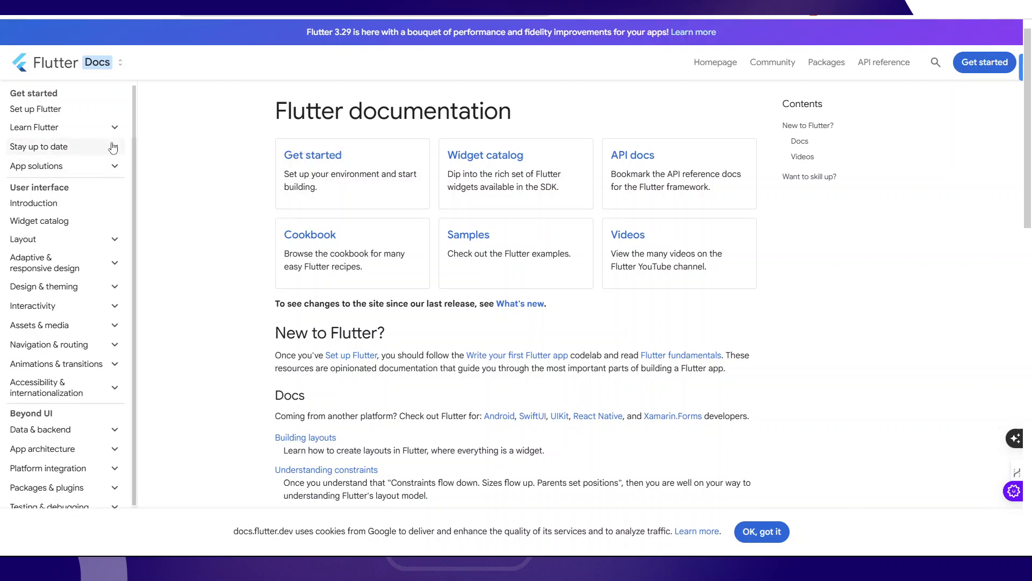
pyautogui.moveTo(112, 149)
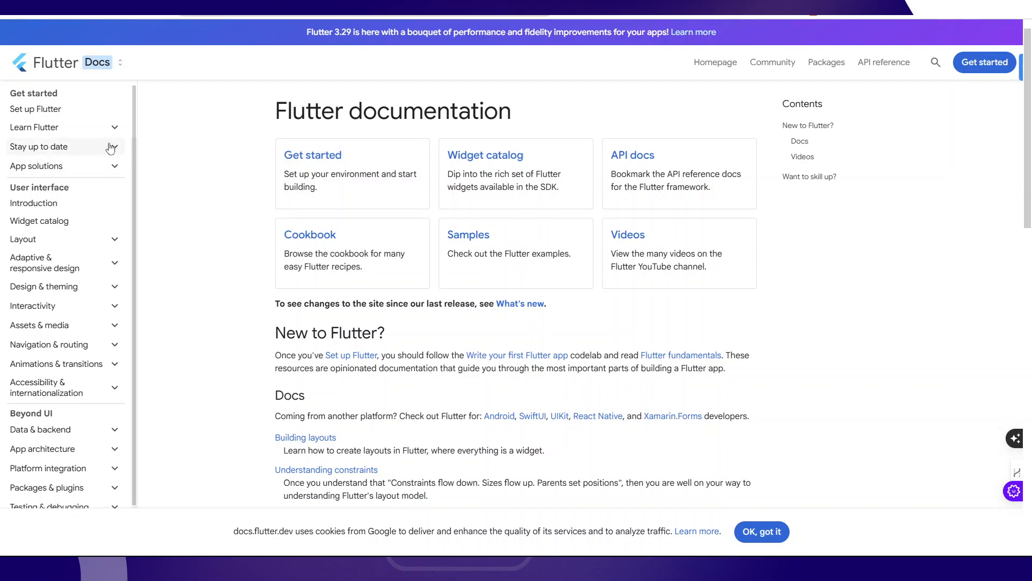
# - Under Stay up to date, view the Upgrading Flutter page and select the flutter upgrade command
pyautogui.click(39, 146)
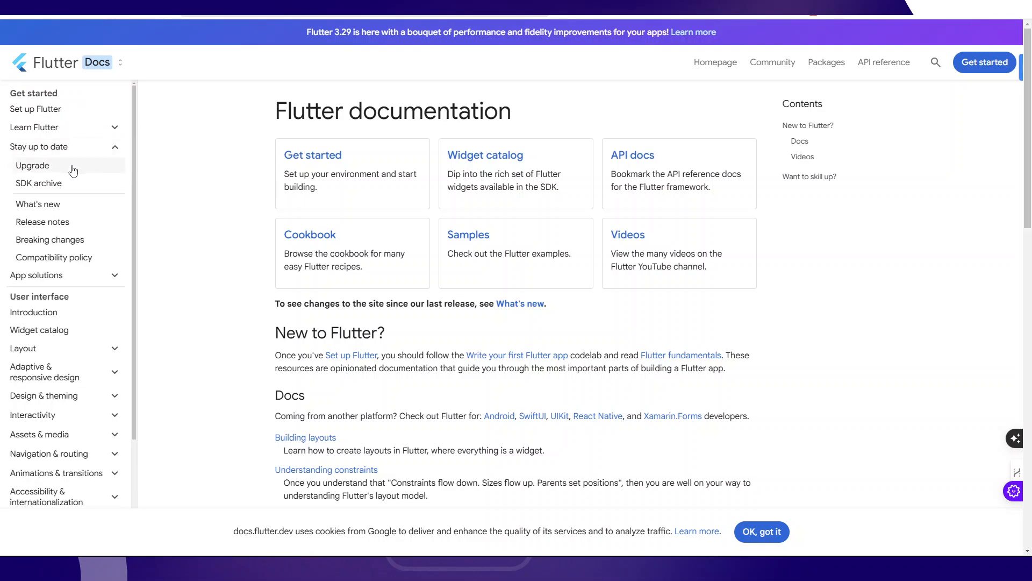
pyautogui.moveTo(337, 165)
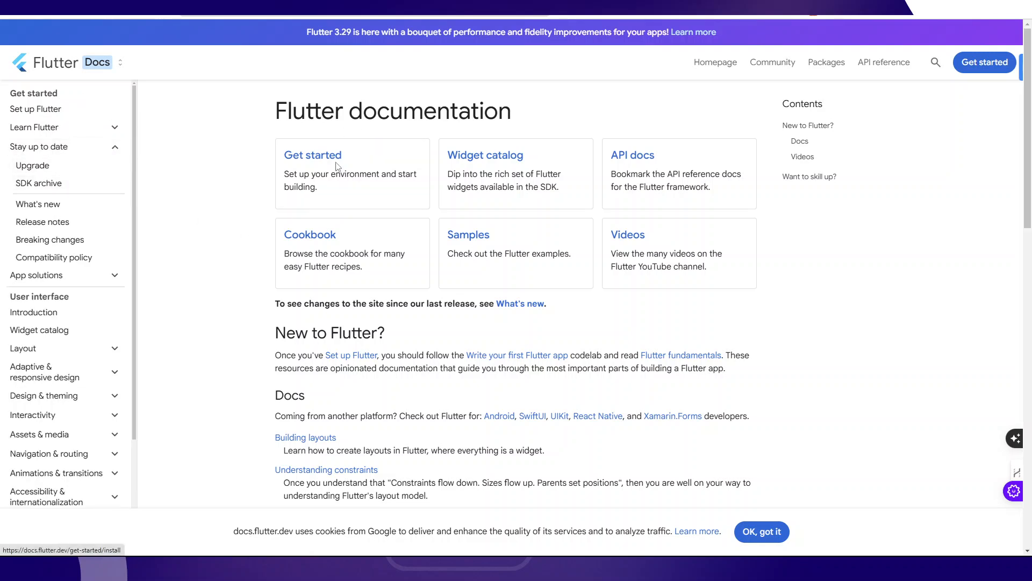
pyautogui.moveTo(456, 234)
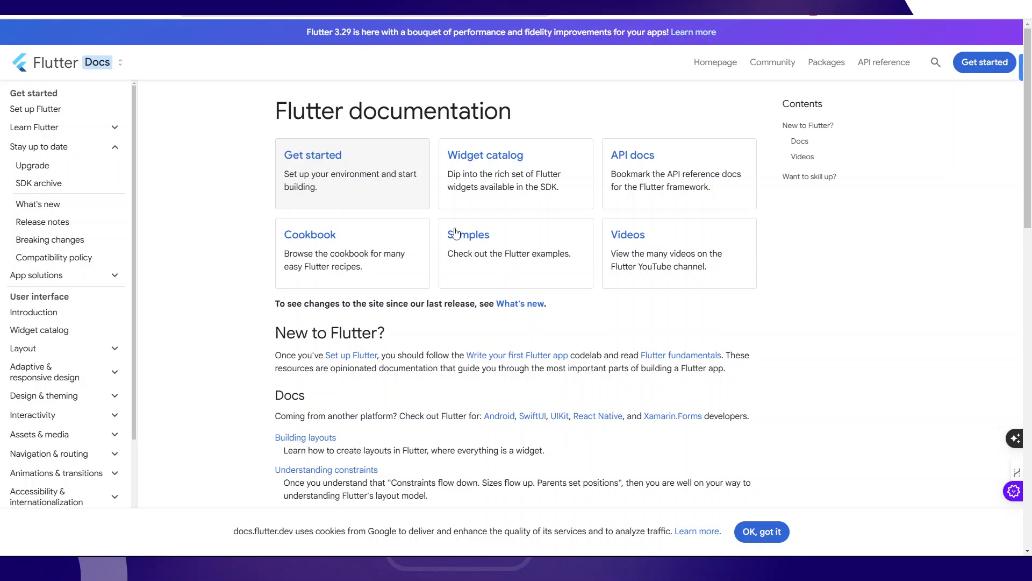
pyautogui.moveTo(478, 417)
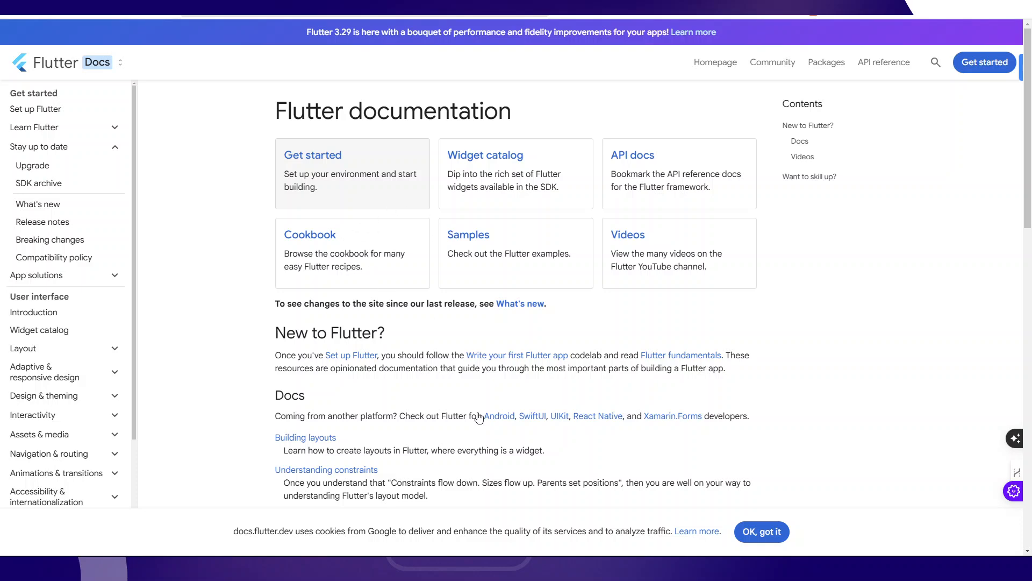
pyautogui.click(32, 166)
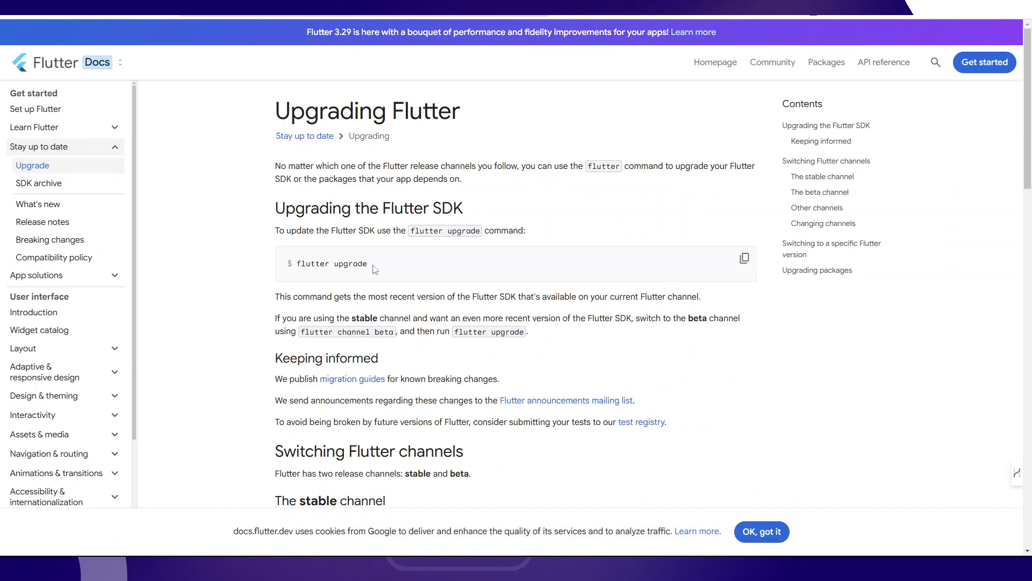
pyautogui.doubleClick(332, 263)
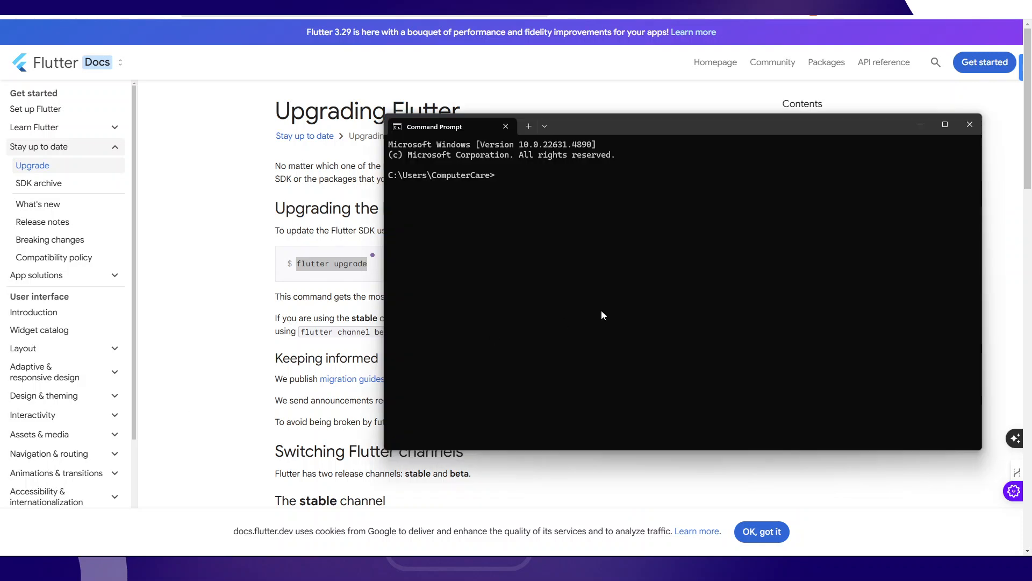
# - Run flutter upgrade in Command Prompt, then return to the docs' Switching Flutter channels section
pyautogui.write('flutter upgrade')
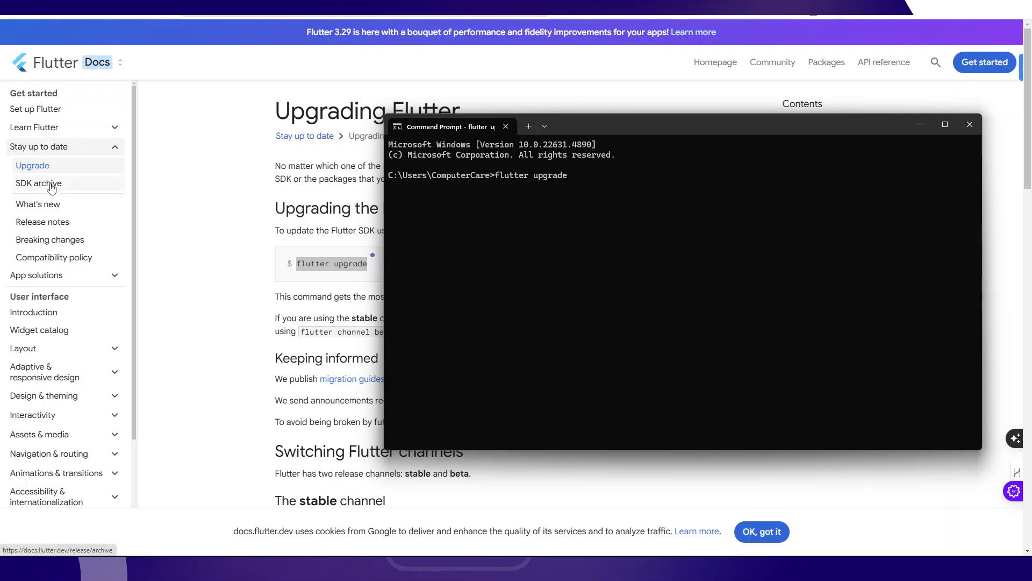
pyautogui.click(968, 125)
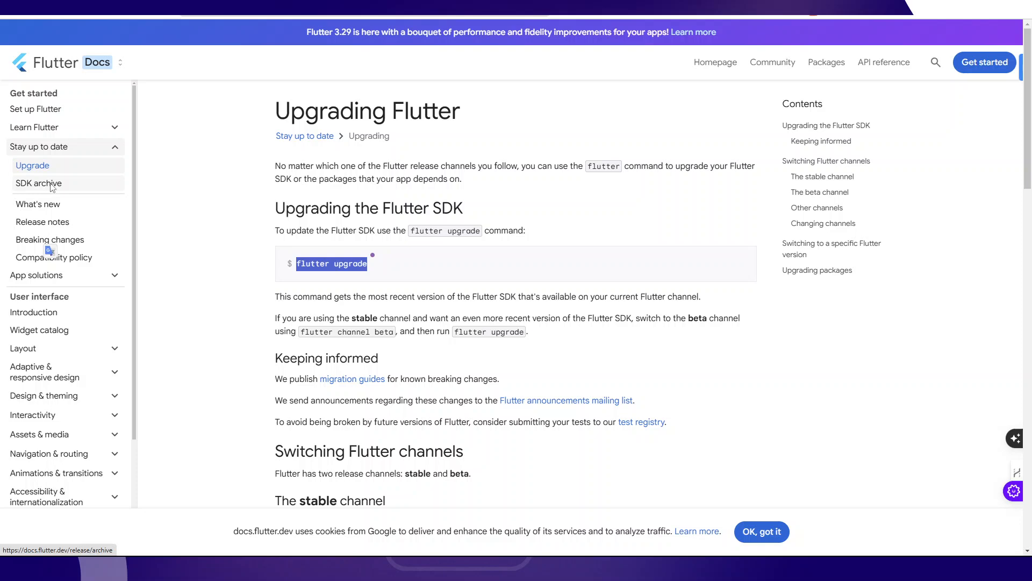
pyautogui.scroll(-3)
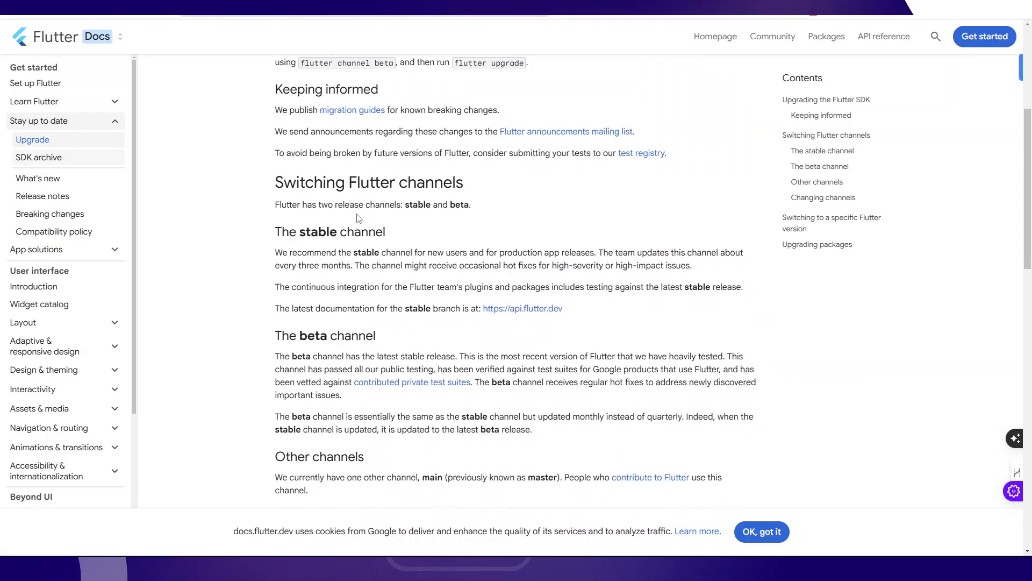
# - From the SDK archive's Stable Windows table, start downloading flutter_windows_3.27.3-stable.zip
pyautogui.click(40, 157)
pyautogui.write('flutter upgrade')
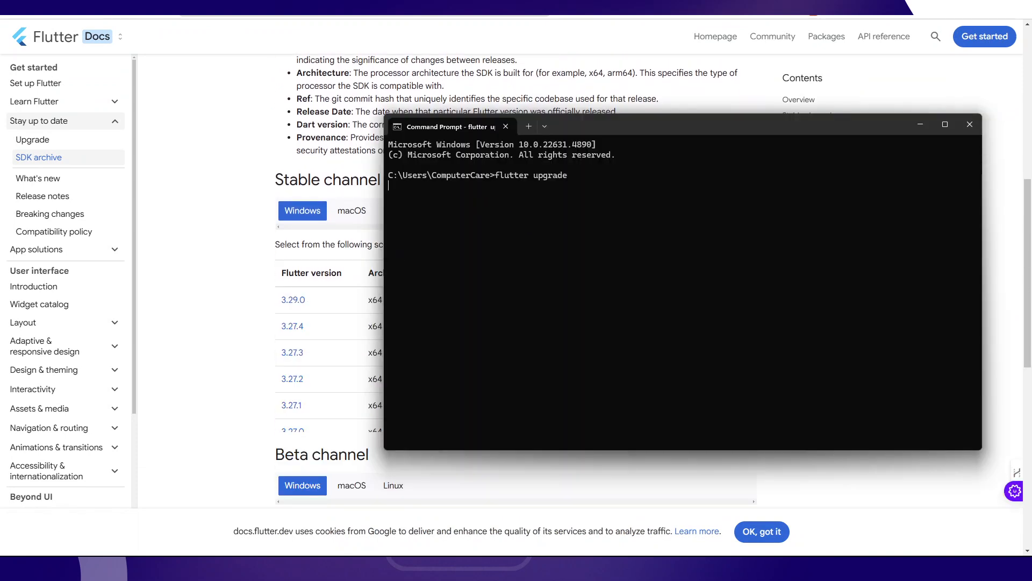
pyautogui.moveTo(512, 253)
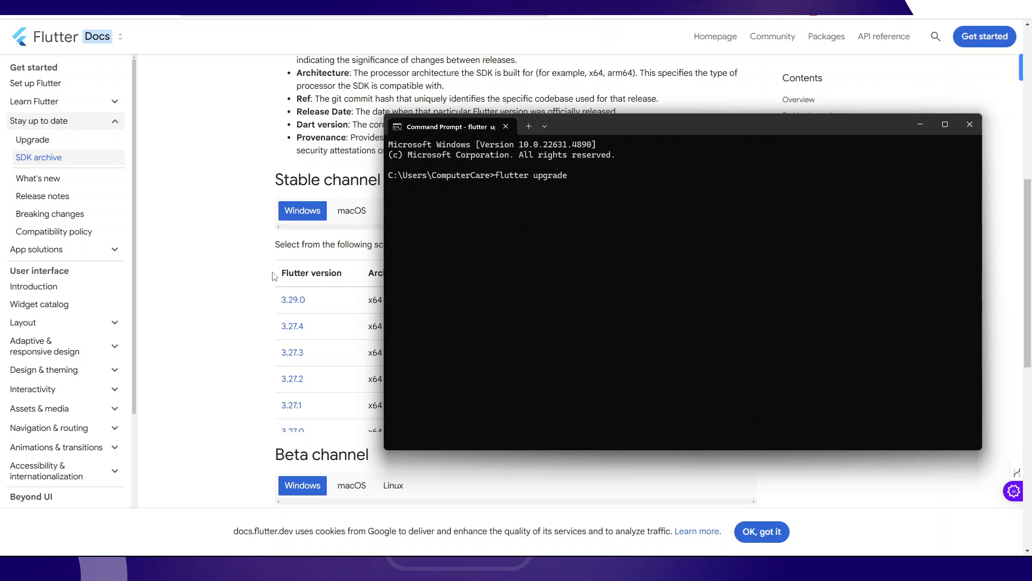
pyautogui.click(969, 125)
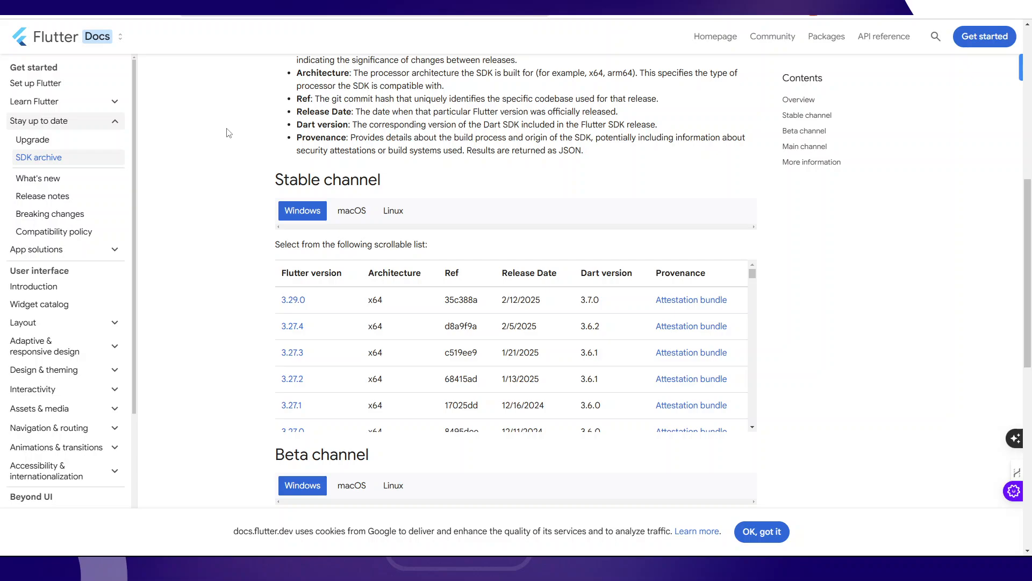
pyautogui.moveTo(235, 133)
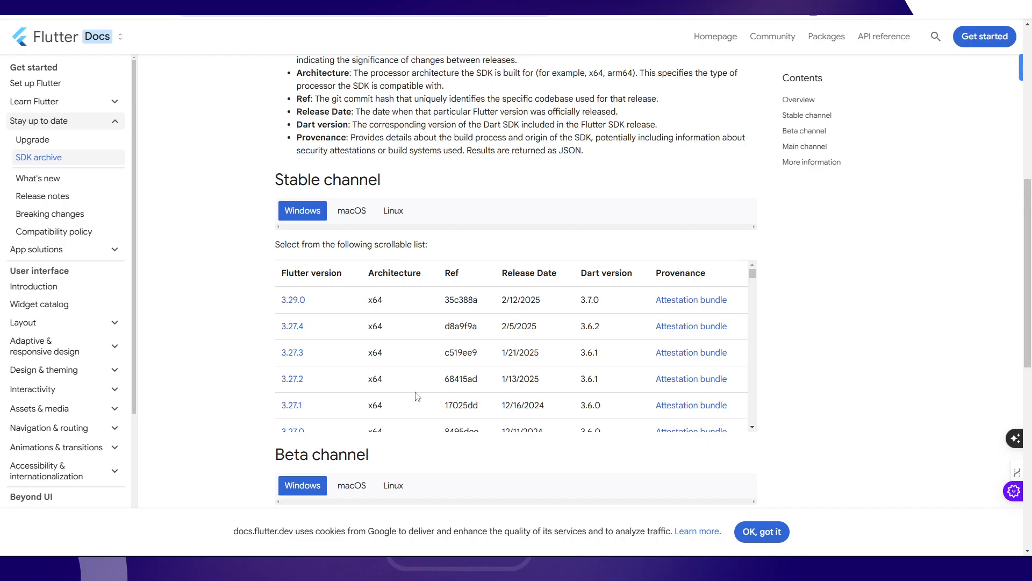
pyautogui.moveTo(291, 351)
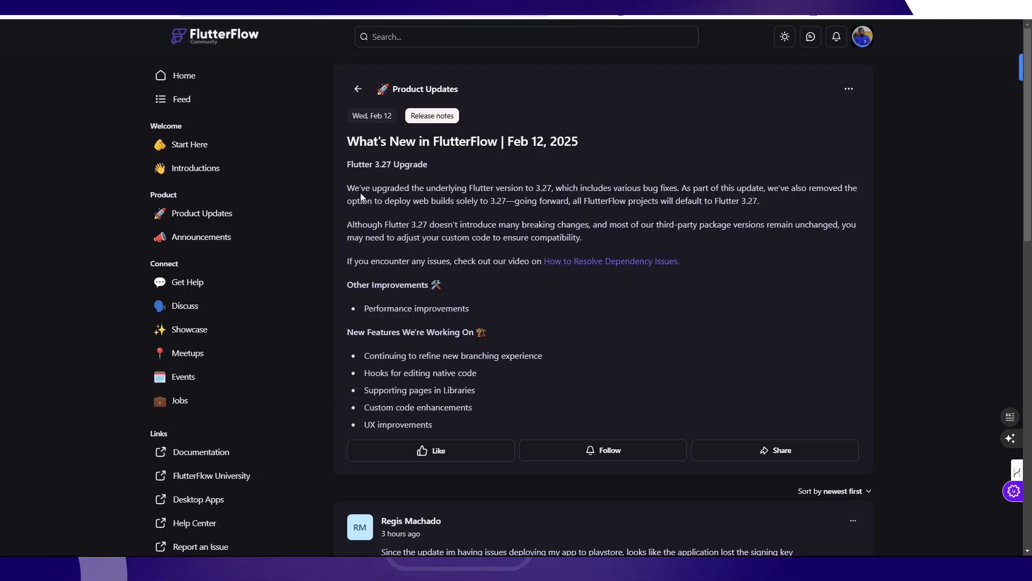
pyautogui.moveTo(468, 183)
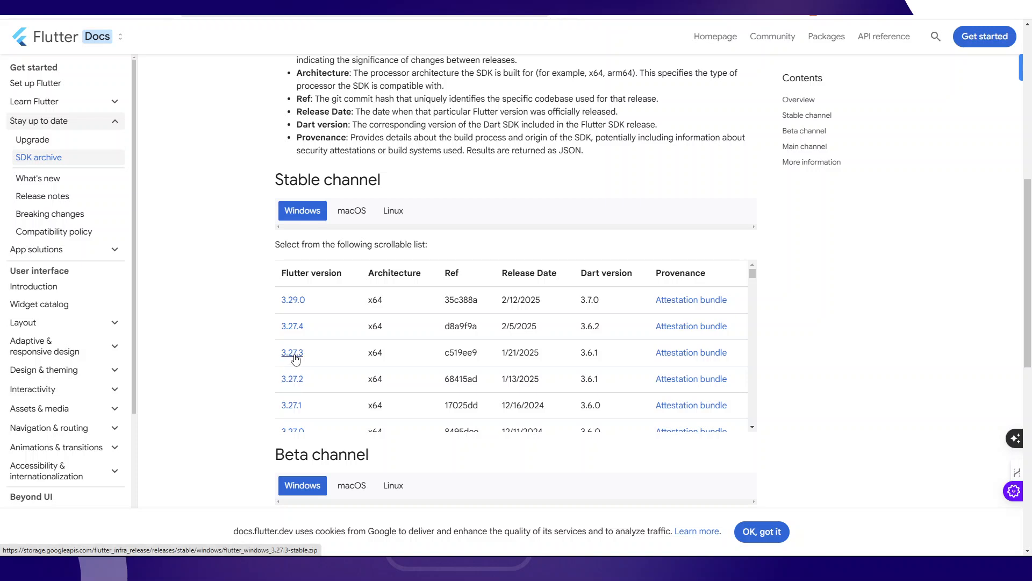
pyautogui.click(292, 353)
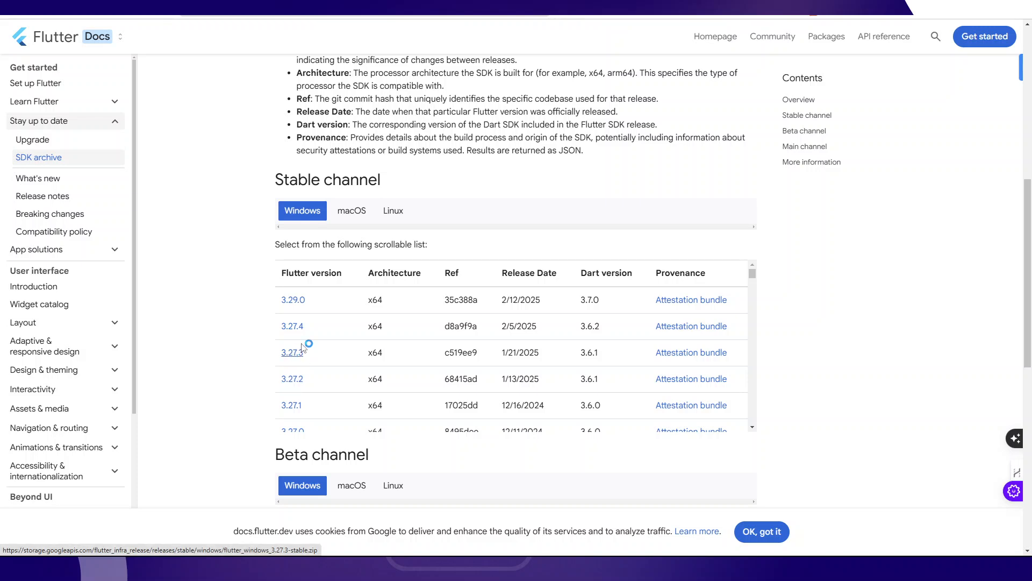
pyautogui.click(291, 353)
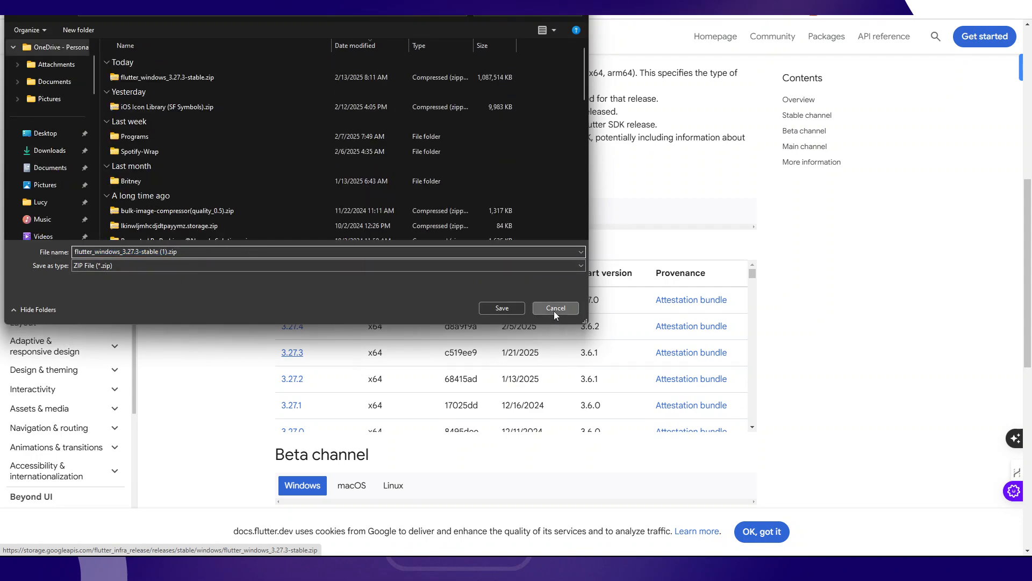
# - Cancel the duplicate save and browse to Downloads in a new File Explorer tab
pyautogui.click(554, 307)
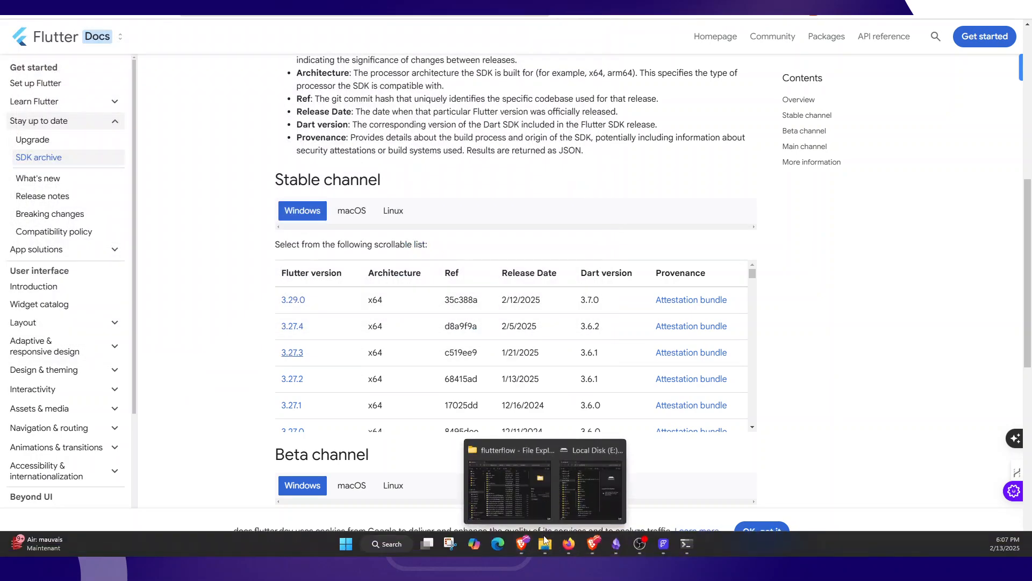
pyautogui.click(510, 479)
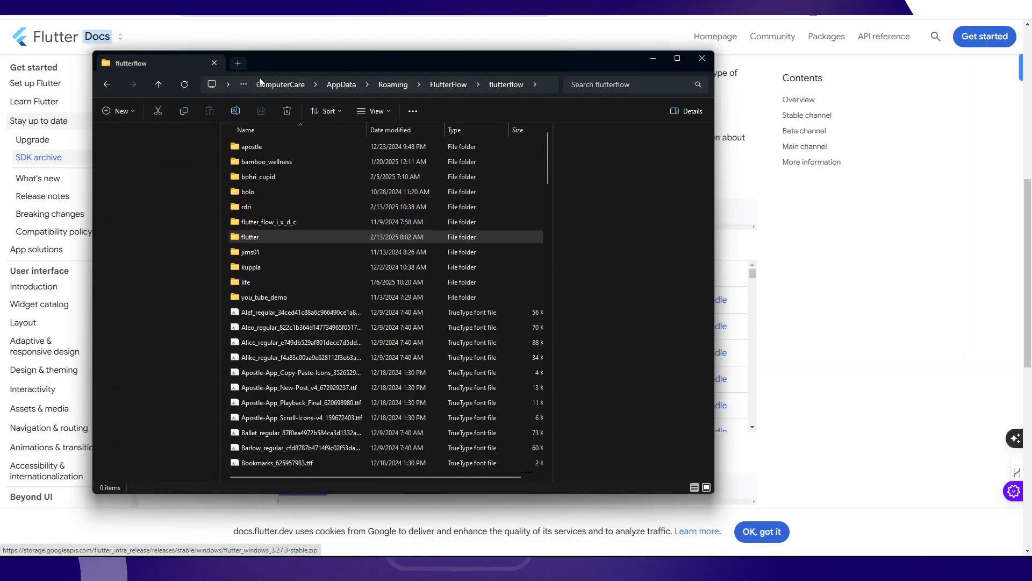
pyautogui.click(236, 62)
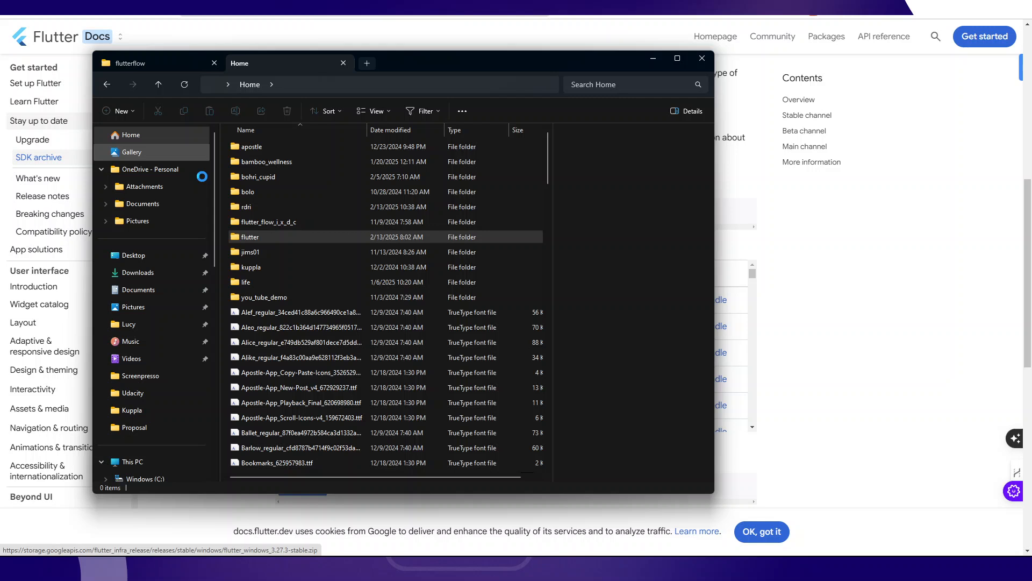
pyautogui.click(130, 135)
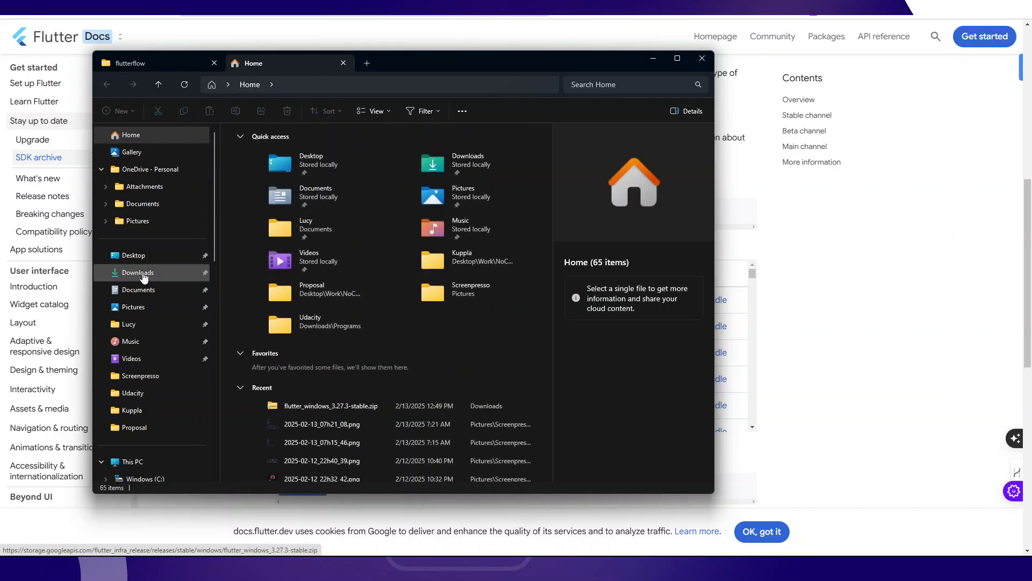
pyautogui.click(138, 272)
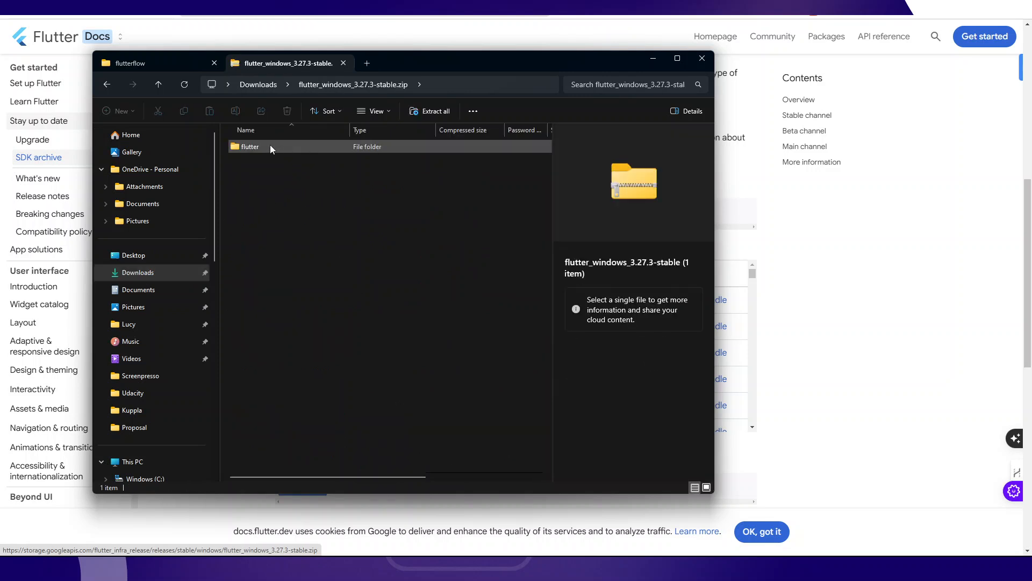
# - Go into the 3.27.3 zip's flutter folder, then check on the running flutter upgrade
pyautogui.click(248, 146)
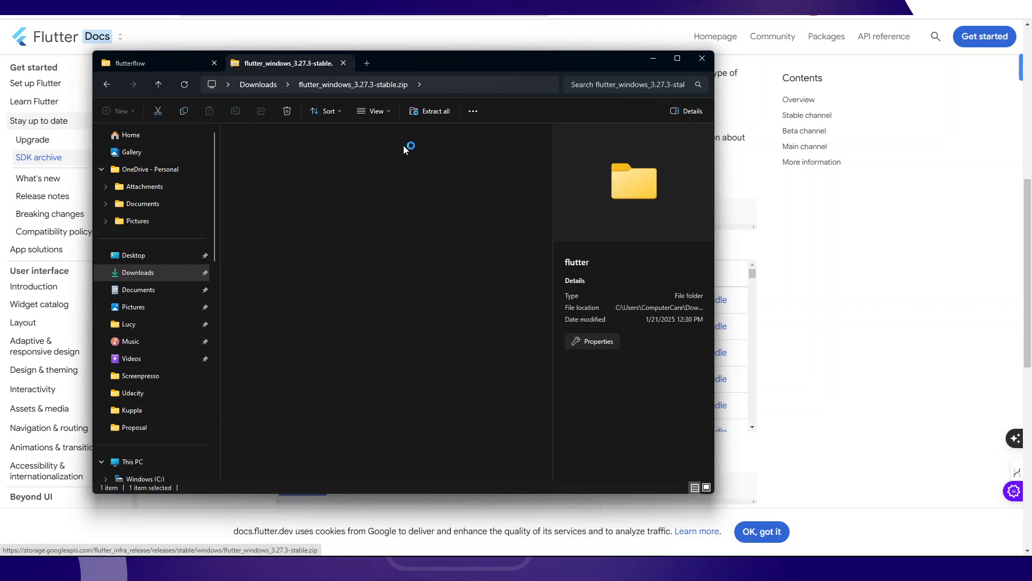
pyautogui.doubleClick(635, 182)
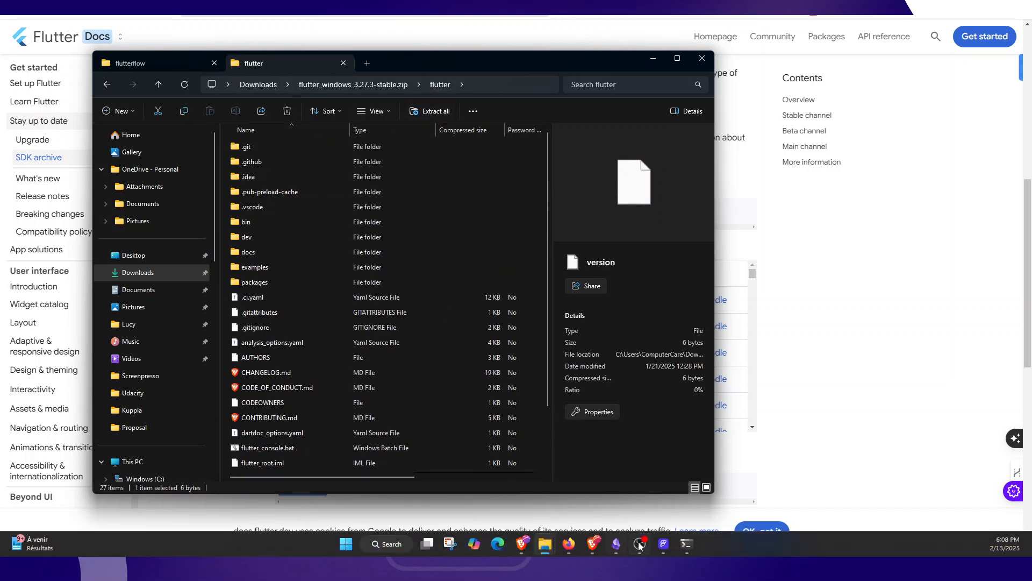
pyautogui.click(638, 544)
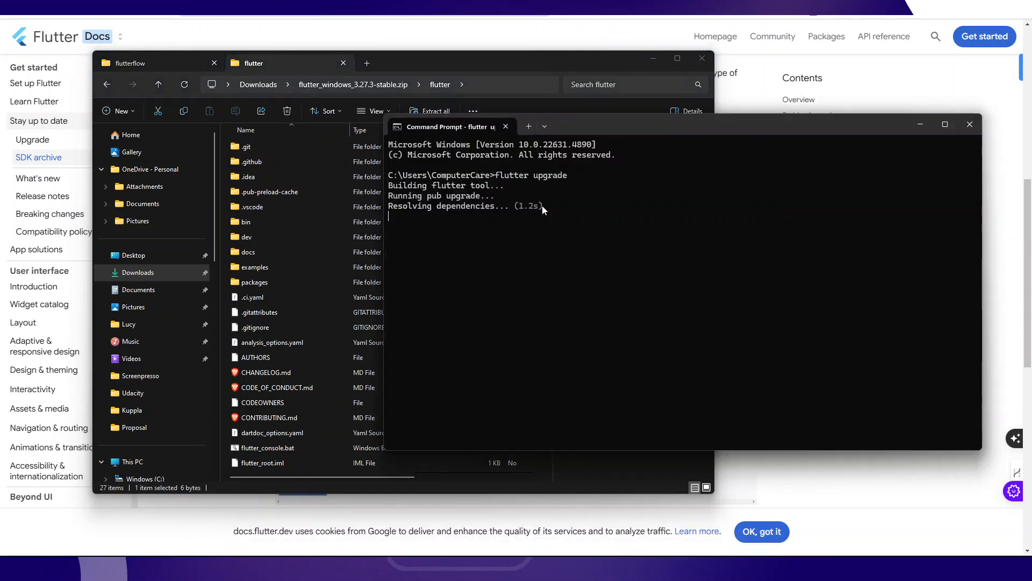
pyautogui.moveTo(522, 234)
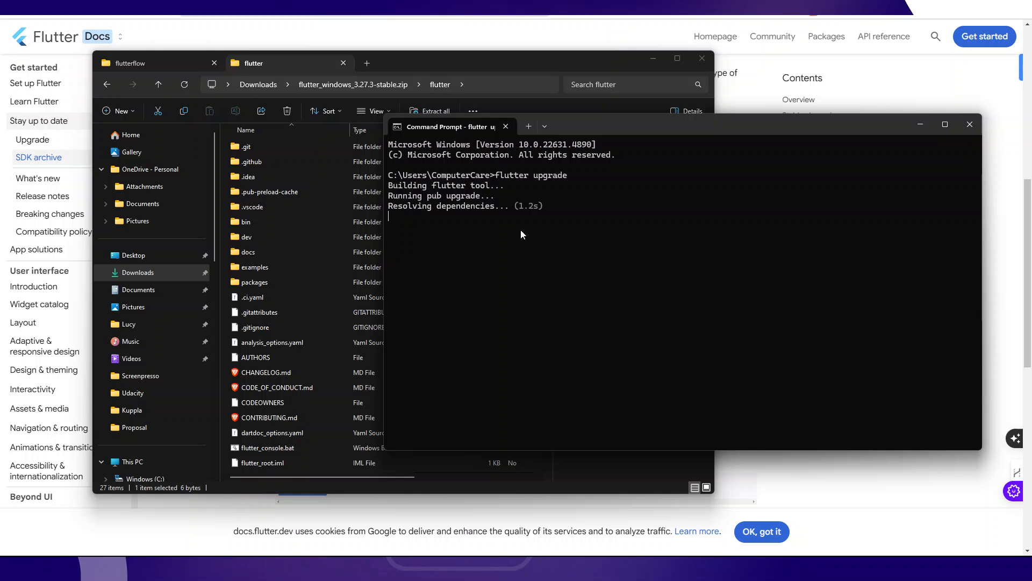
pyautogui.moveTo(534, 189)
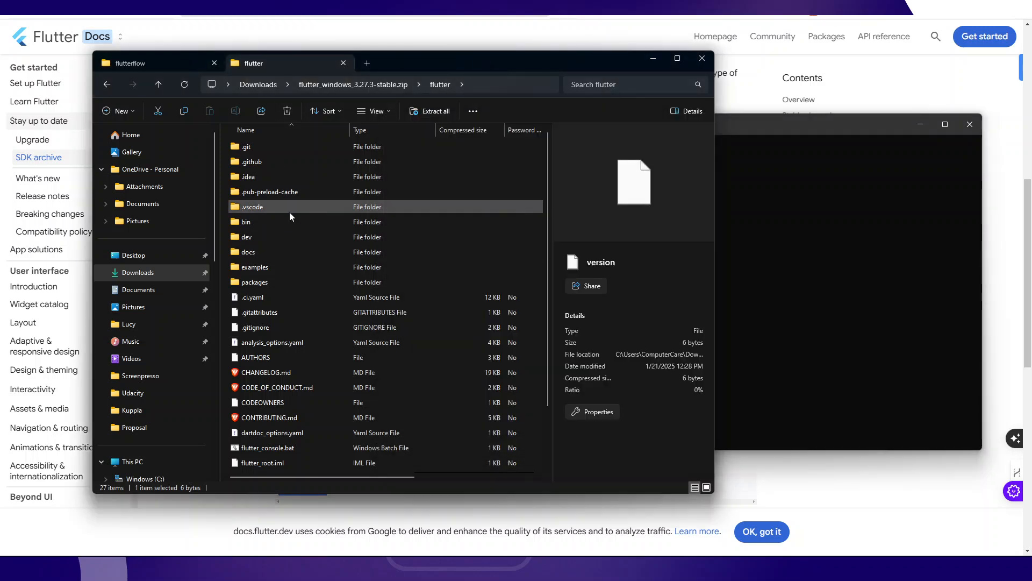
# - Bring File Explorer forward and navigate to the root of the Windows (C:) drive
pyautogui.click(129, 62)
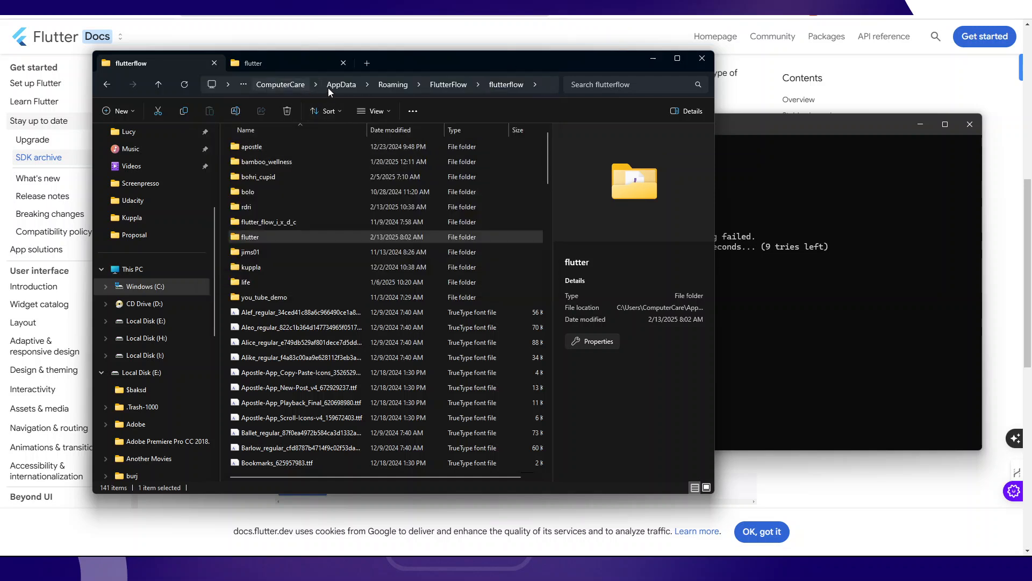
pyautogui.click(340, 84)
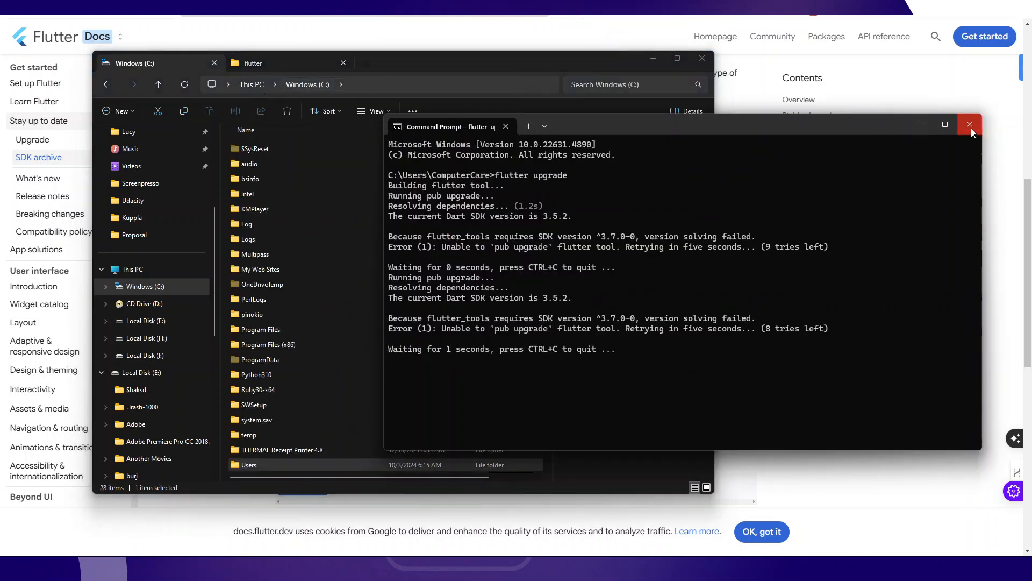
# - Close the failed upgrade console and drill down through Users and AppData into Roaming
pyautogui.click(970, 124)
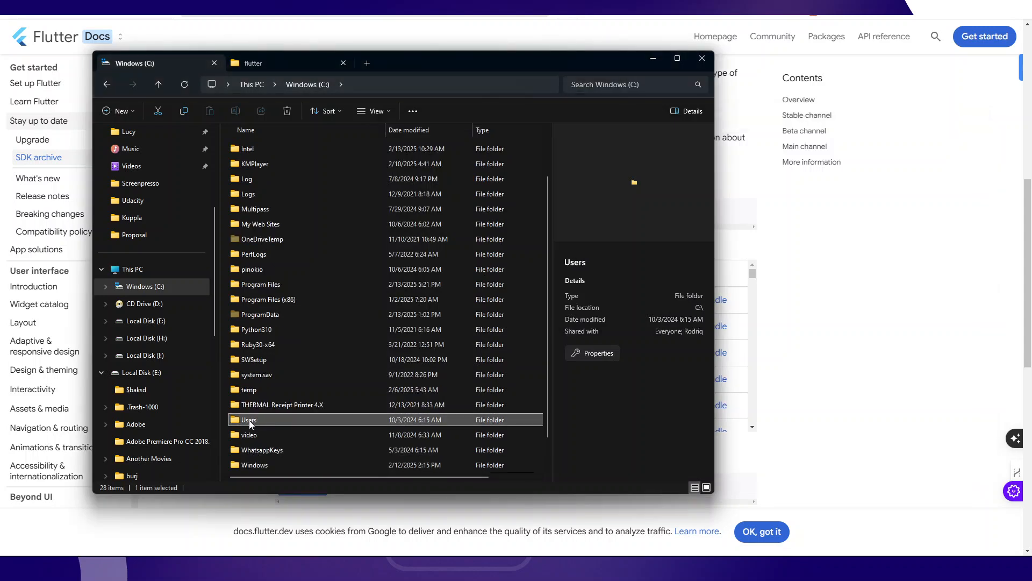
pyautogui.doubleClick(249, 420)
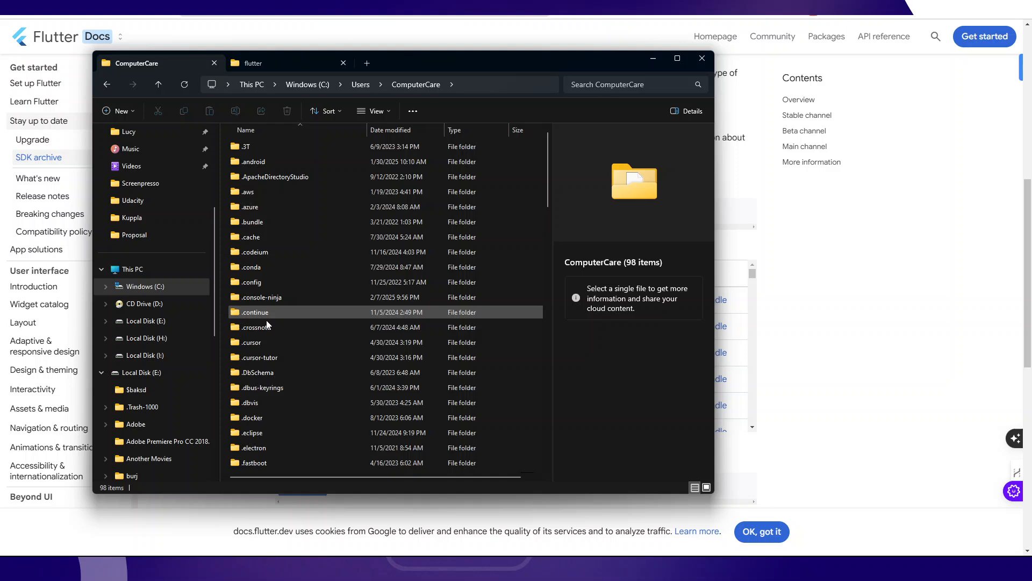
pyautogui.scroll(-3)
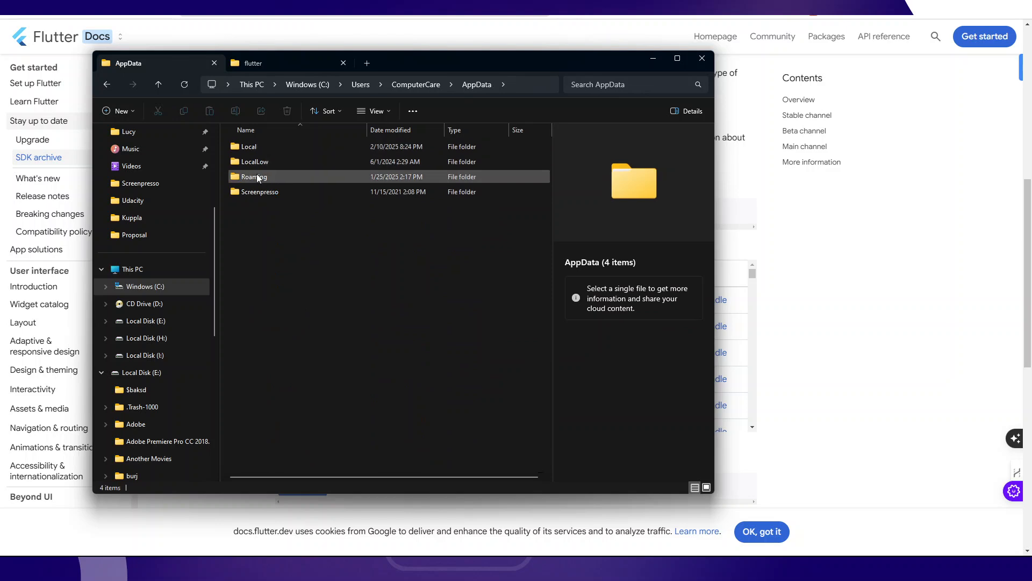
pyautogui.doubleClick(252, 176)
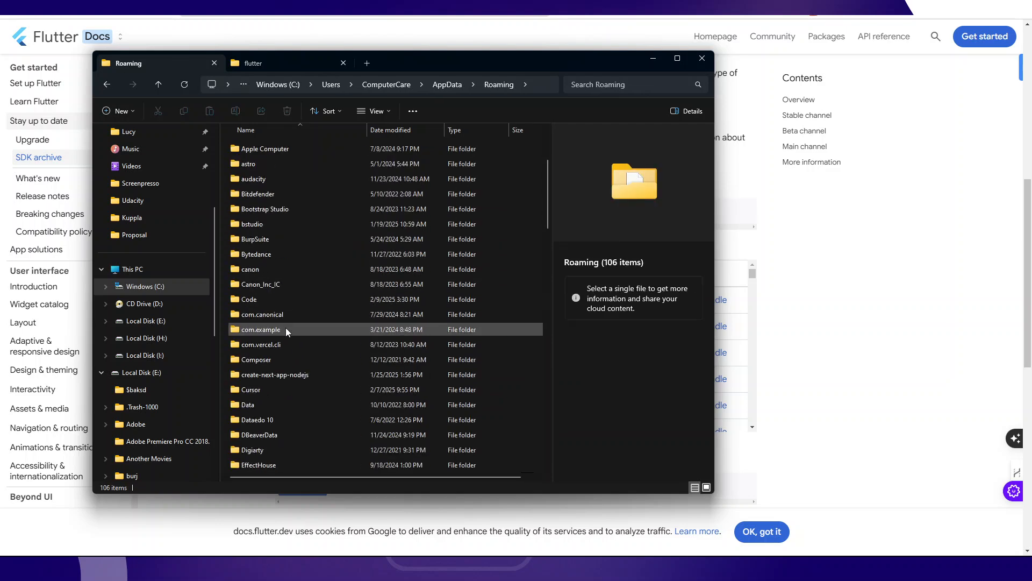
pyautogui.scroll(-3)
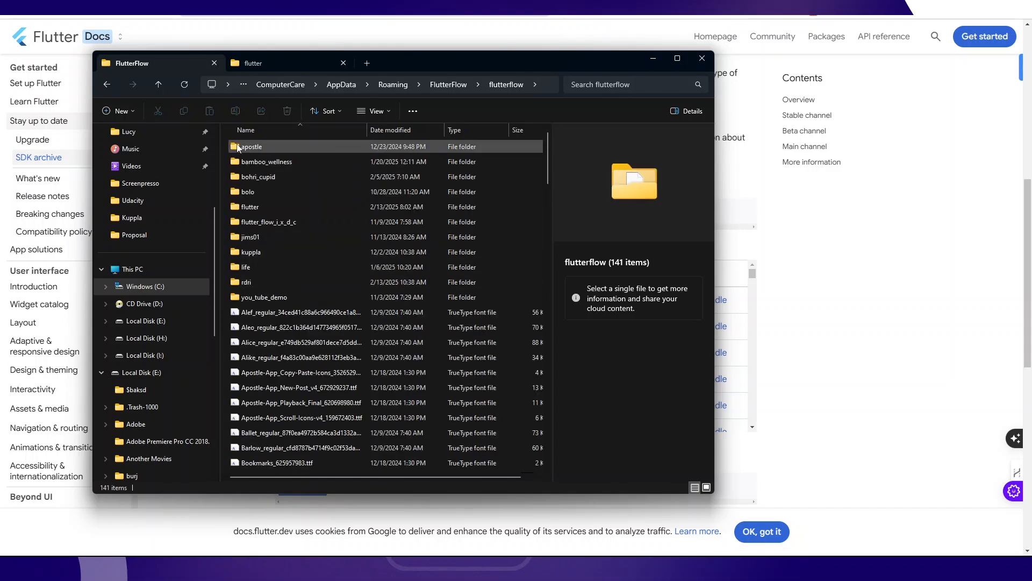
pyautogui.click(250, 206)
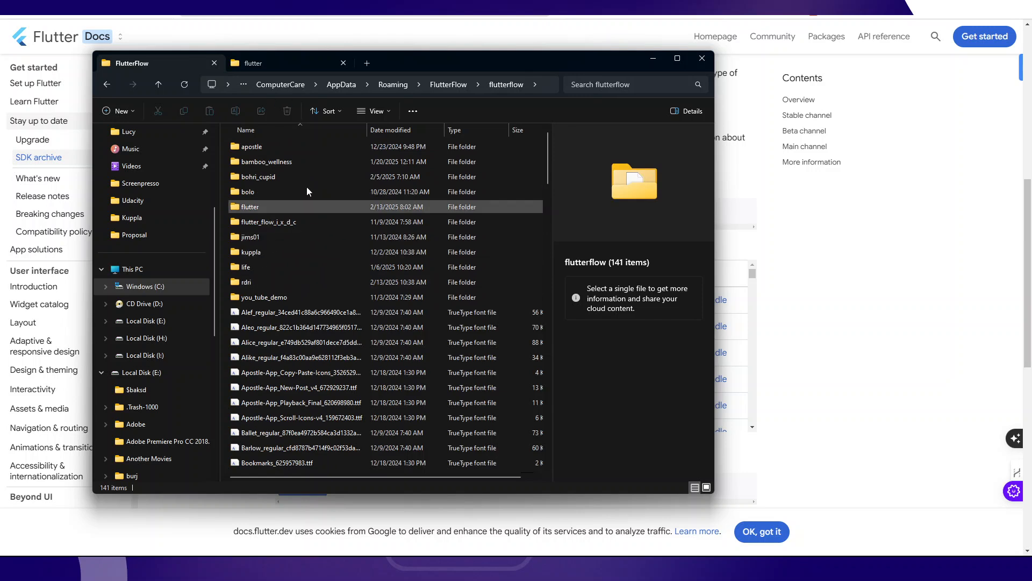
pyautogui.click(264, 297)
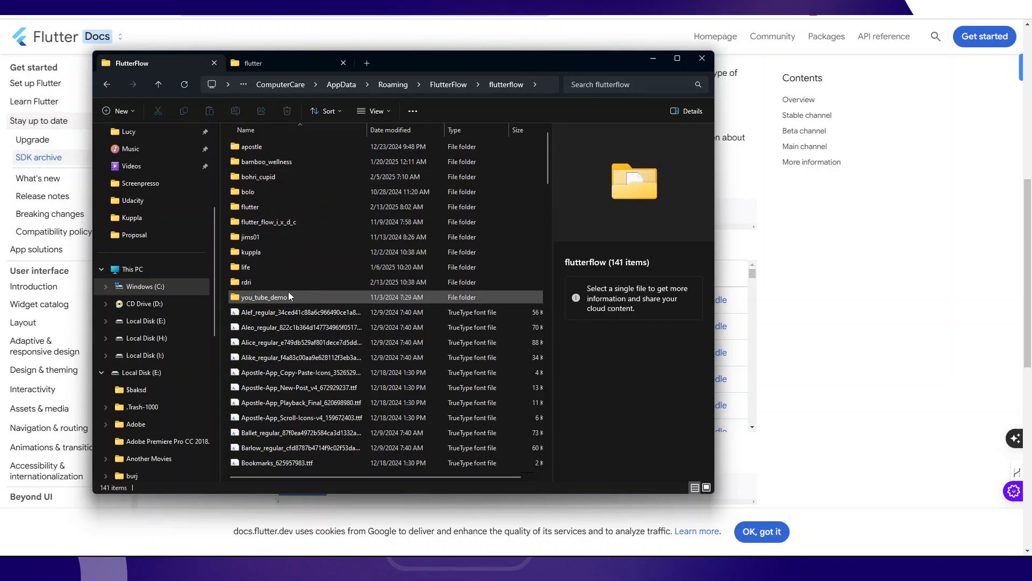
pyautogui.click(249, 207)
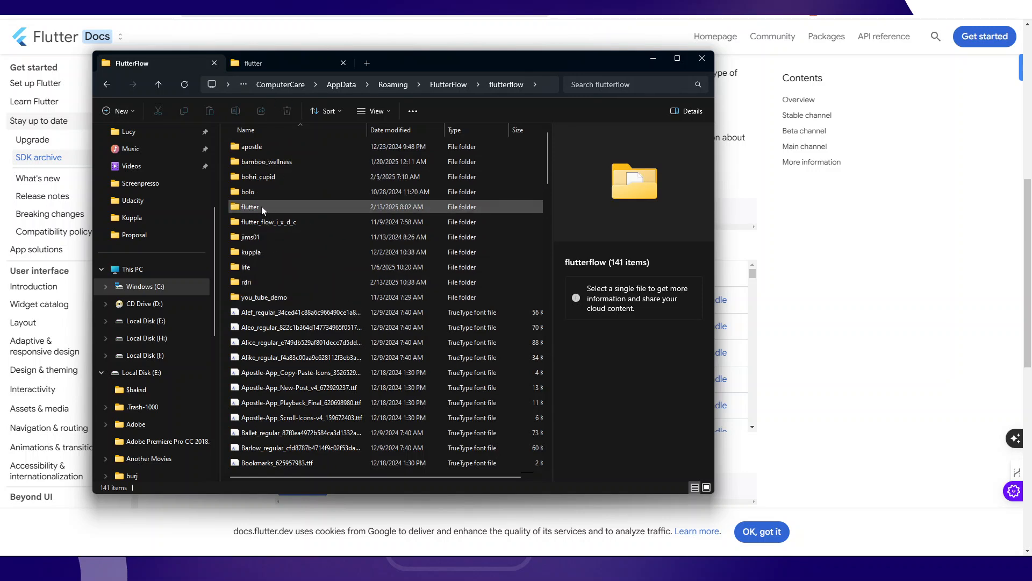
pyautogui.click(250, 206)
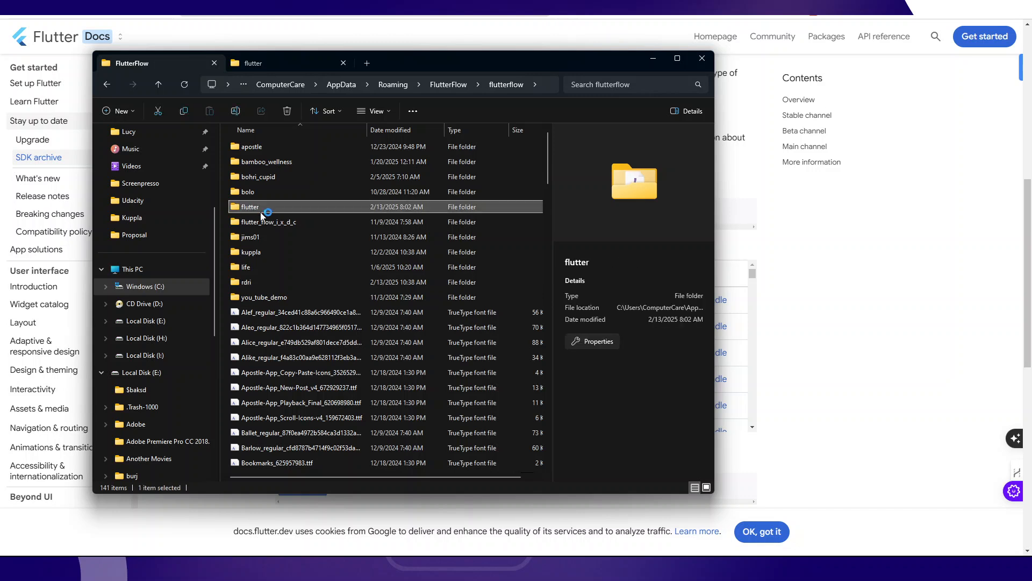
pyautogui.doubleClick(250, 206)
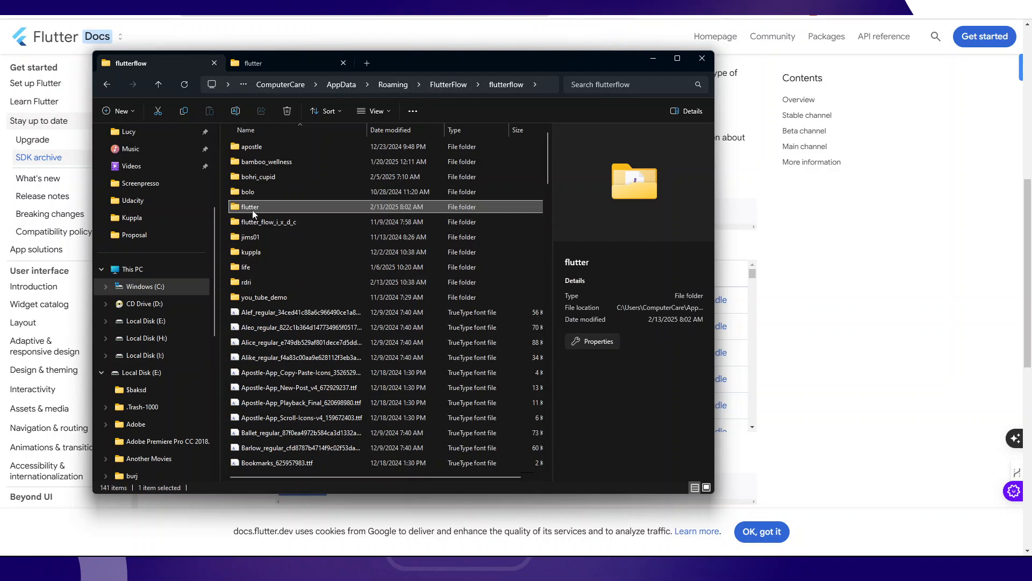
# - Attempt to rename the bundled flutter folder, cancelling when Windows reports it in use
pyautogui.rightClick(248, 206)
pyautogui.write('_old')
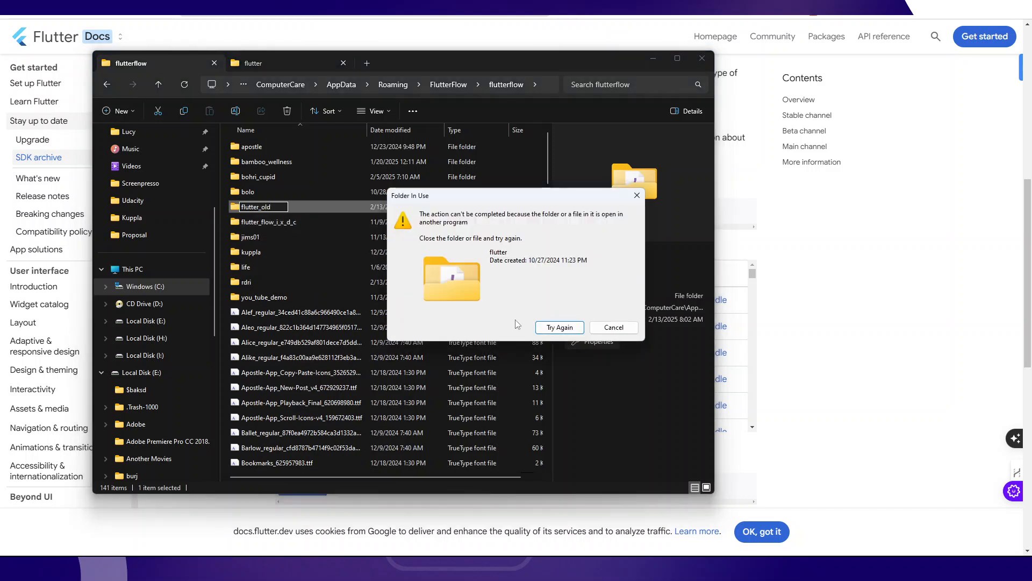
pyautogui.moveTo(588, 441)
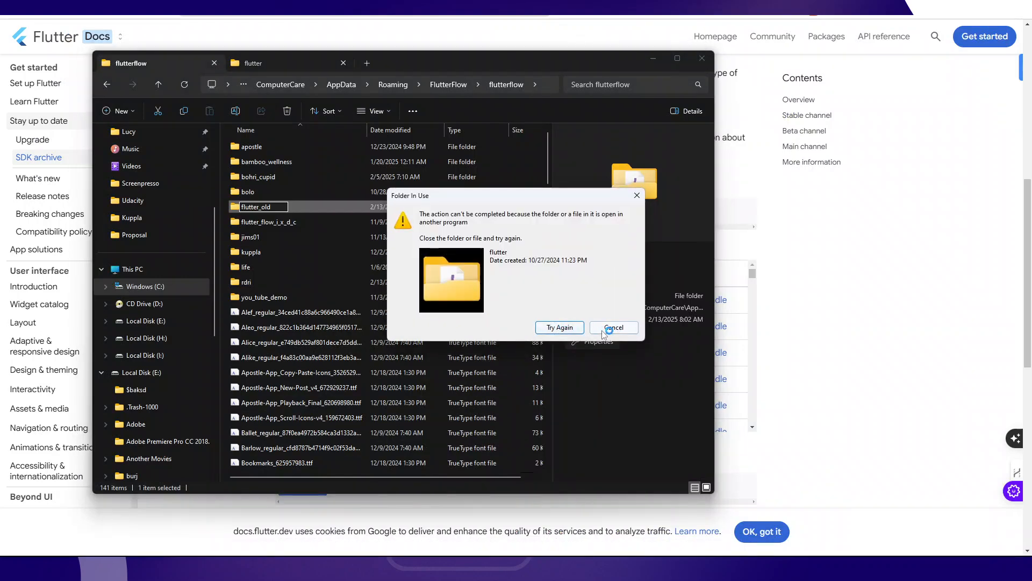
pyautogui.click(611, 327)
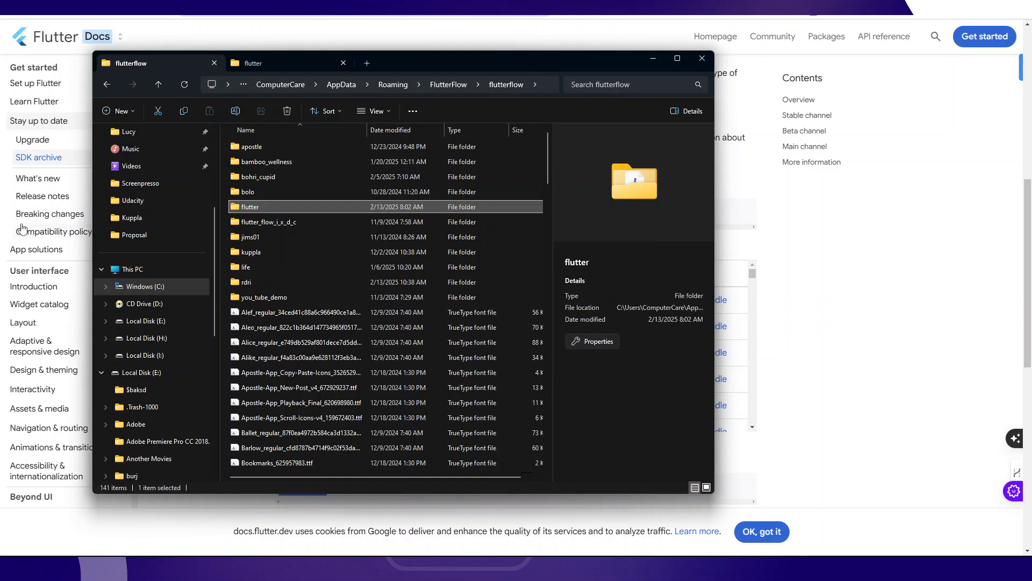
pyautogui.moveTo(67, 412)
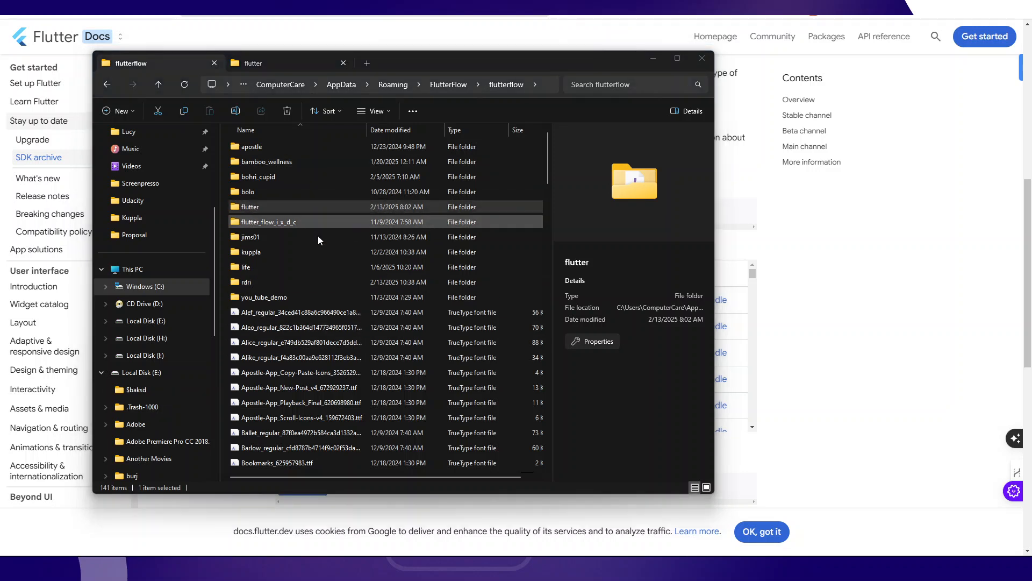
# - Rename the bundled flutter folder to flutter_old and switch to the Downloads zip tab
pyautogui.rightClick(248, 207)
pyautogui.write('_')
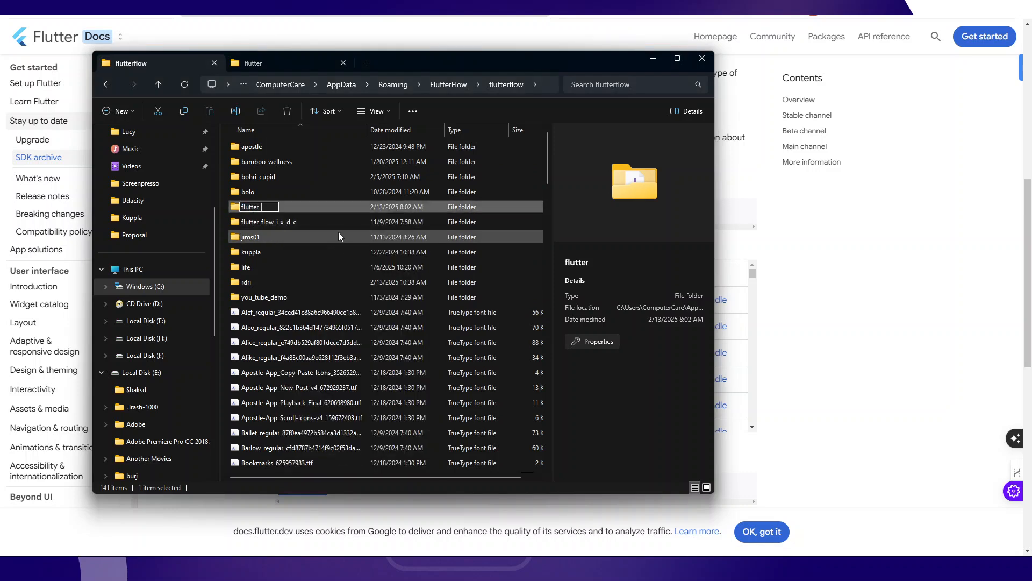
pyautogui.write('old')
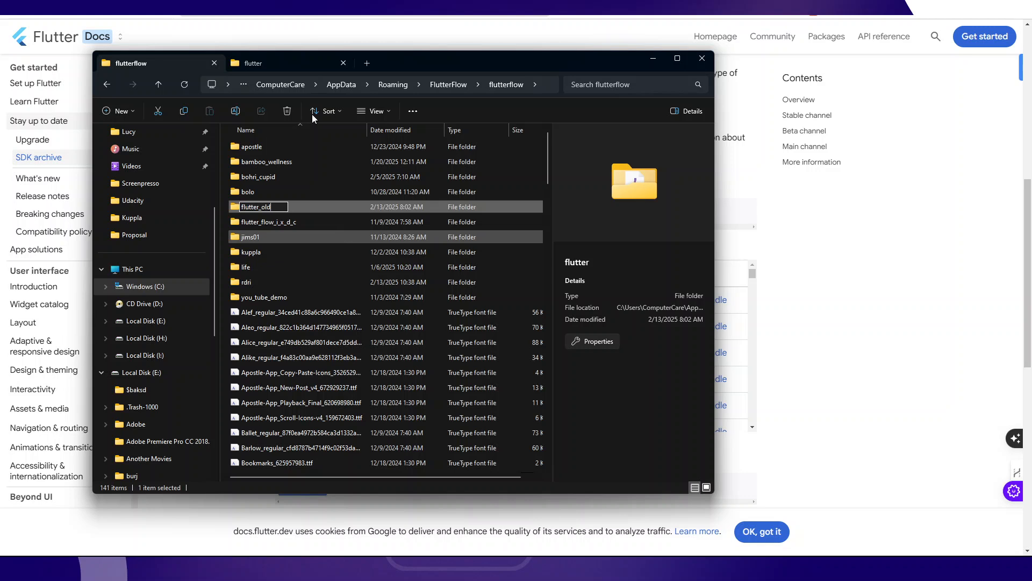
pyautogui.click(288, 63)
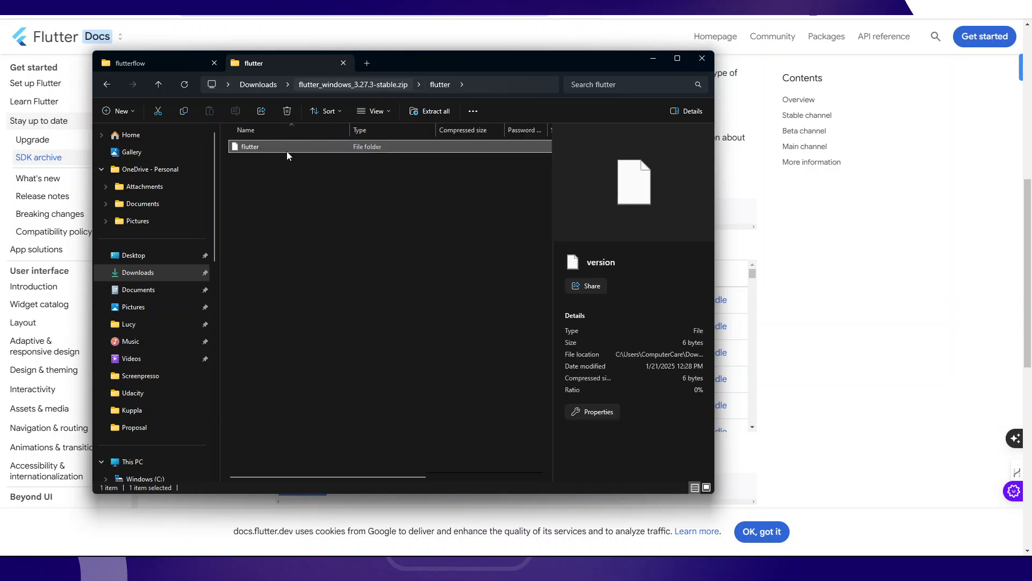
# - Copy the 3.27.3 flutter folder from the zip root into the flutterflow folder beside flutter_old
pyautogui.click(106, 84)
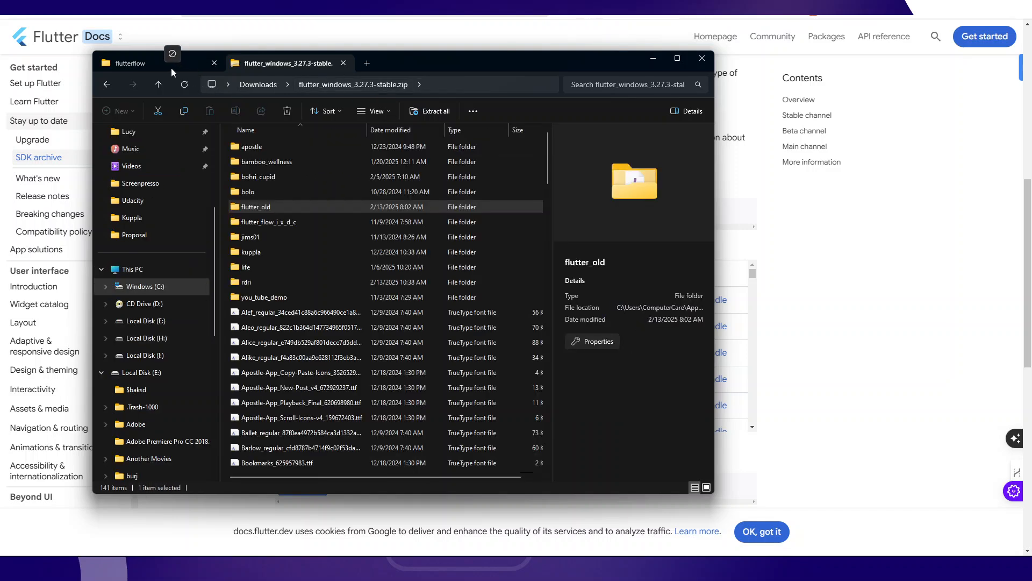
pyautogui.click(283, 62)
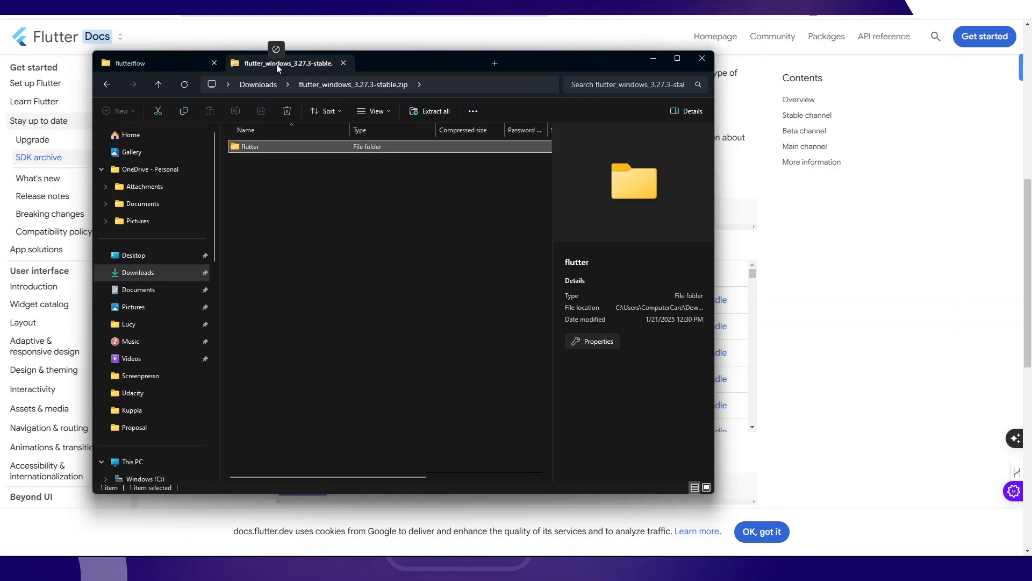
pyautogui.moveTo(136, 102)
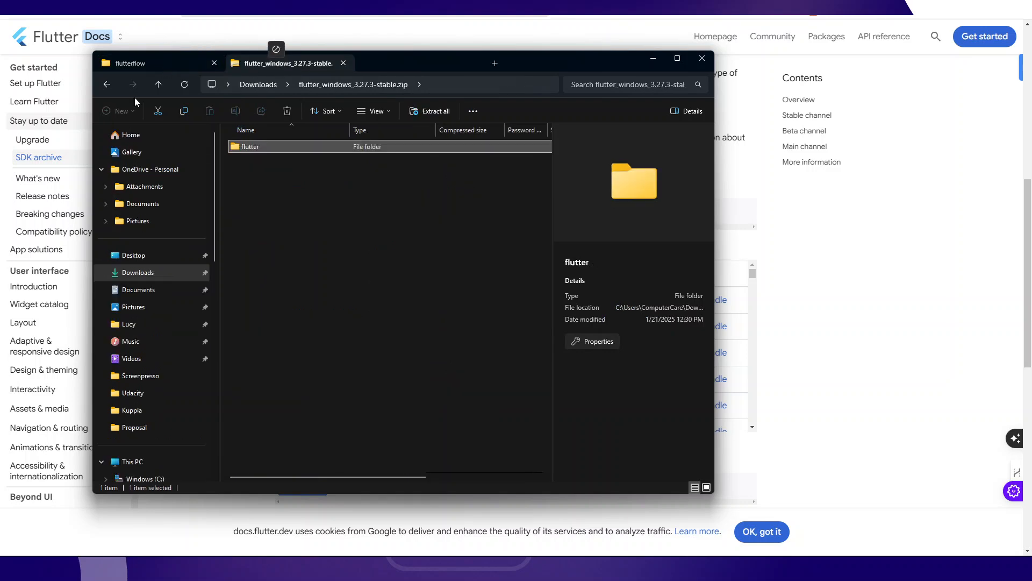
pyautogui.click(158, 63)
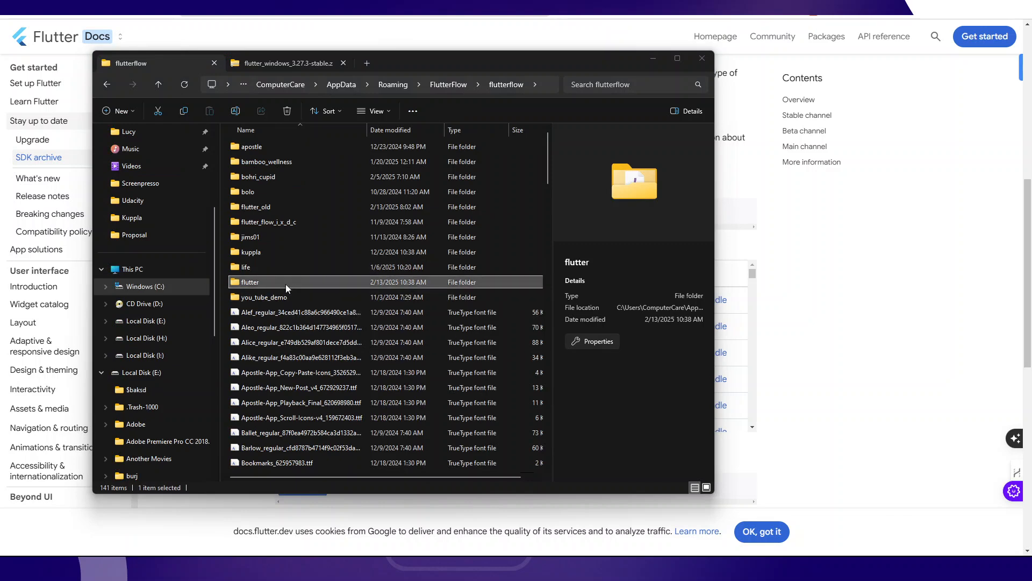
pyautogui.doubleClick(249, 282)
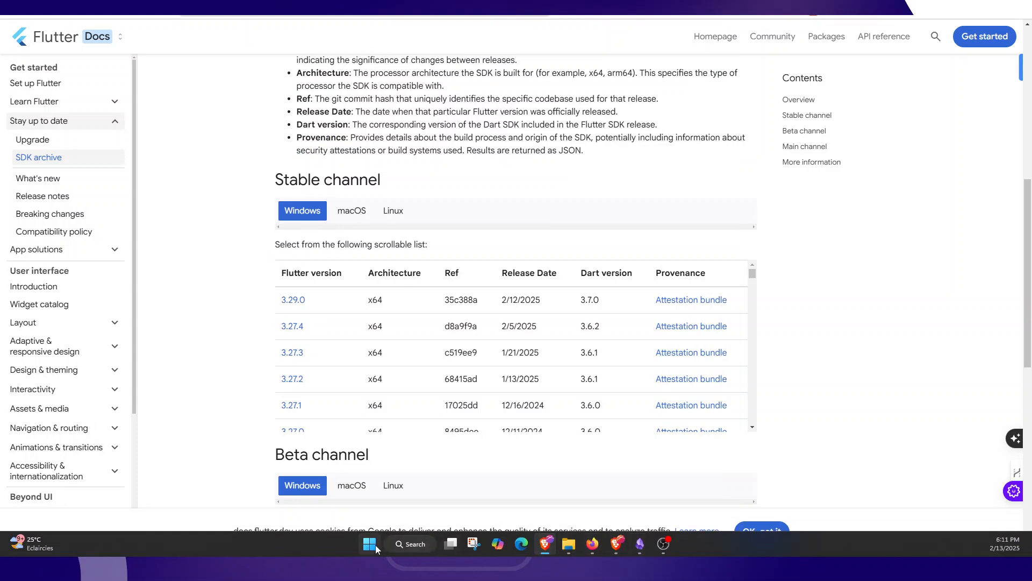
pyautogui.click(369, 543)
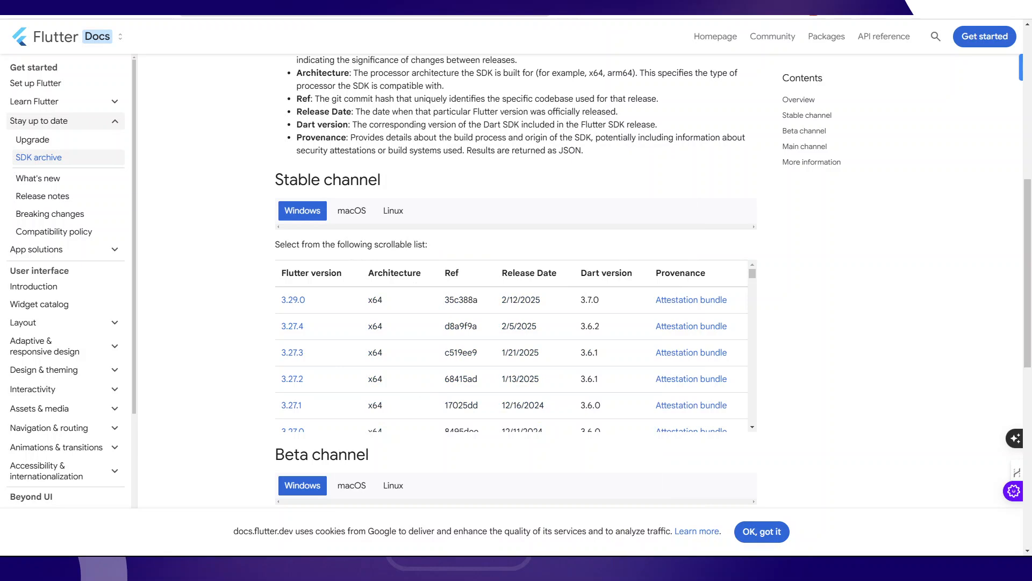
pyautogui.moveTo(58, 432)
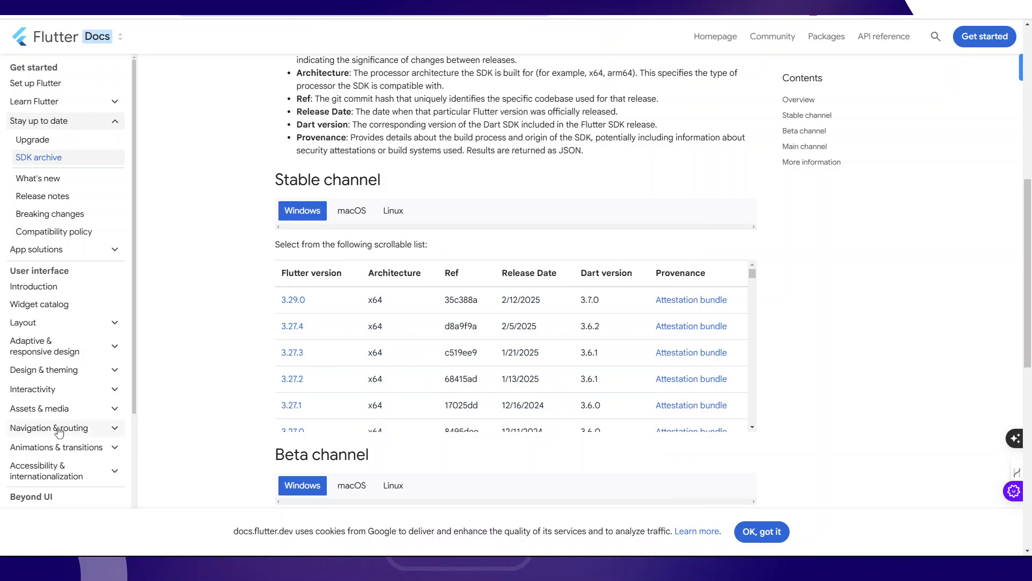
pyautogui.moveTo(300, 26)
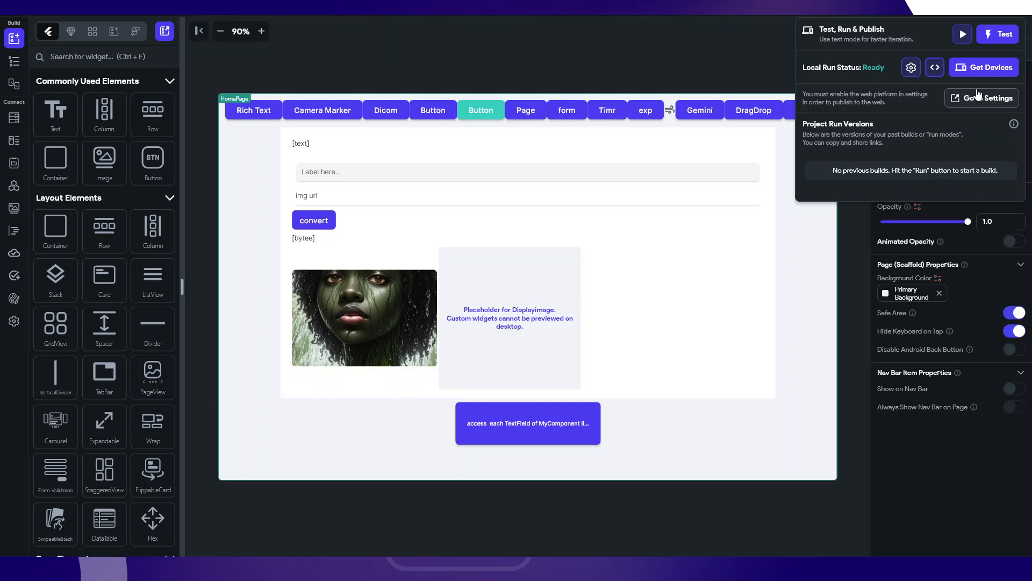
pyautogui.moveTo(984, 67)
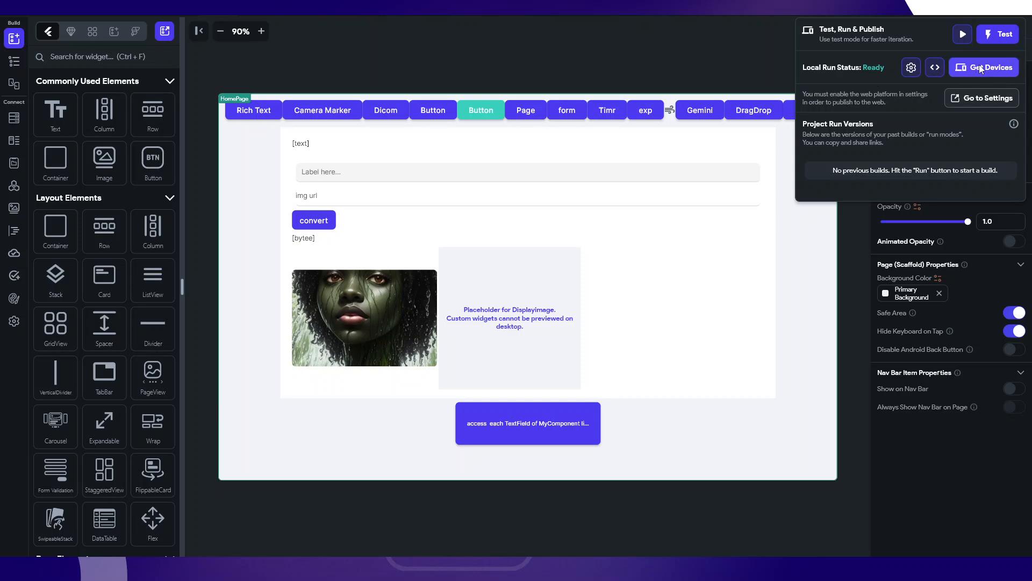
# - Use Get Devices so local run shows Ready with available devices listed
pyautogui.click(984, 67)
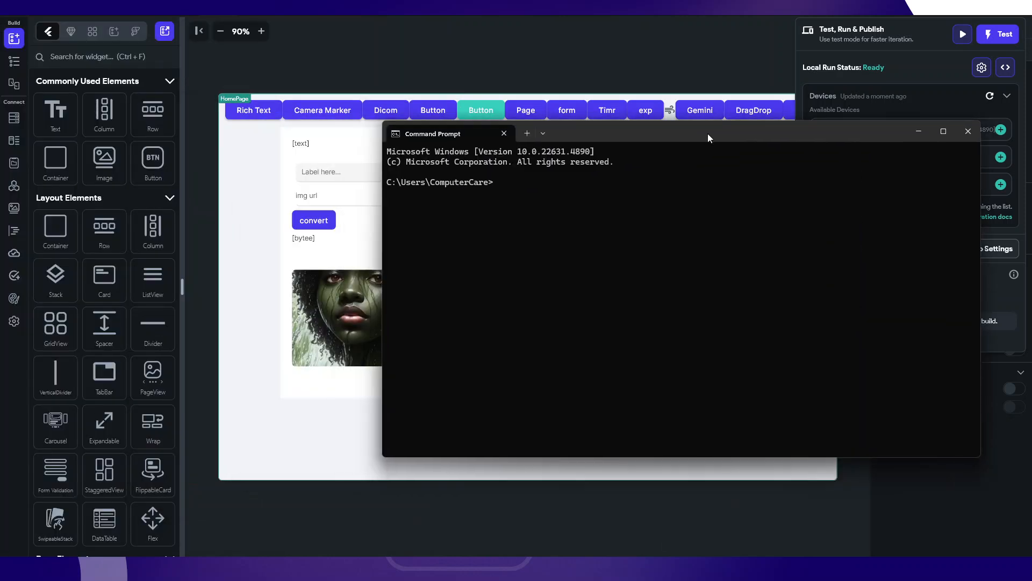
# - Run flutter --version (reports 3.27.3, Dart 3.6.1), then try which flutter
pyautogui.write('flutter --v')
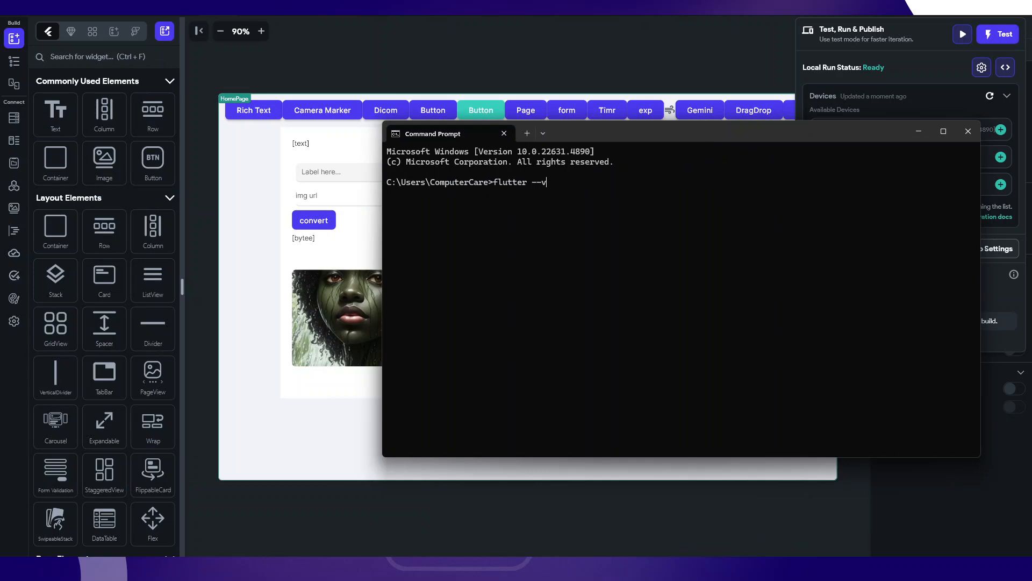
pyautogui.write('ersion')
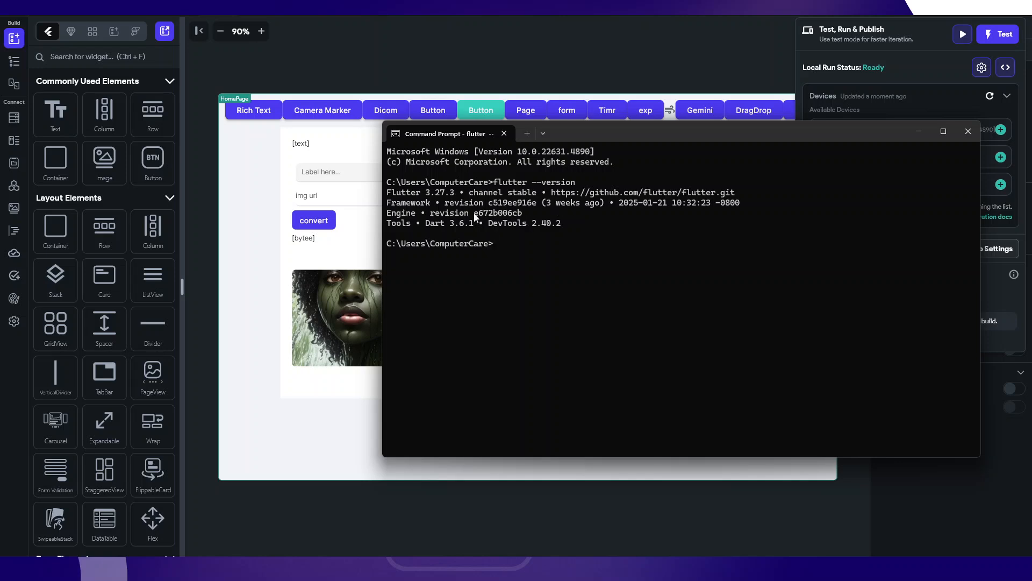
pyautogui.moveTo(518, 228)
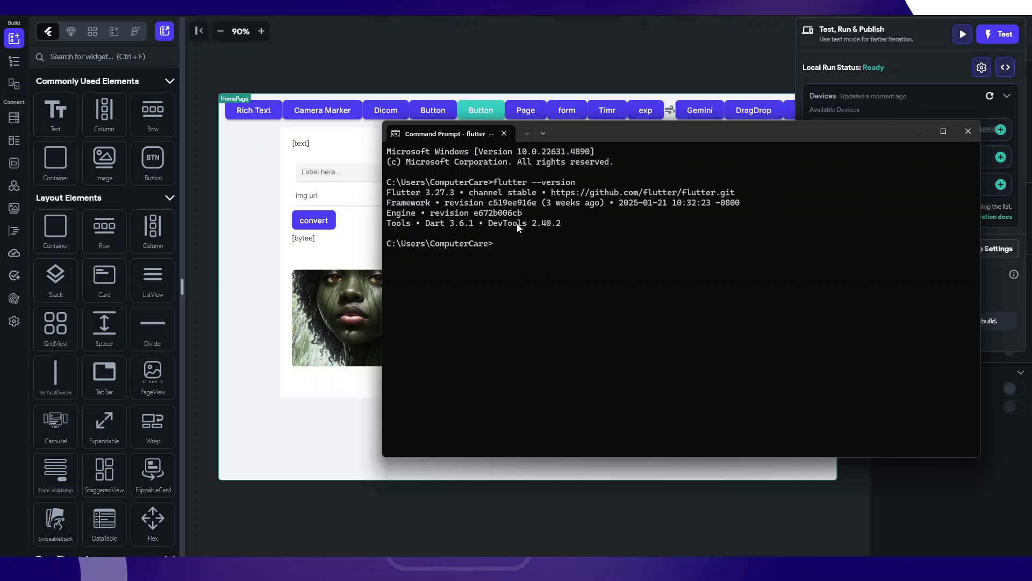
pyautogui.write('which flutter')
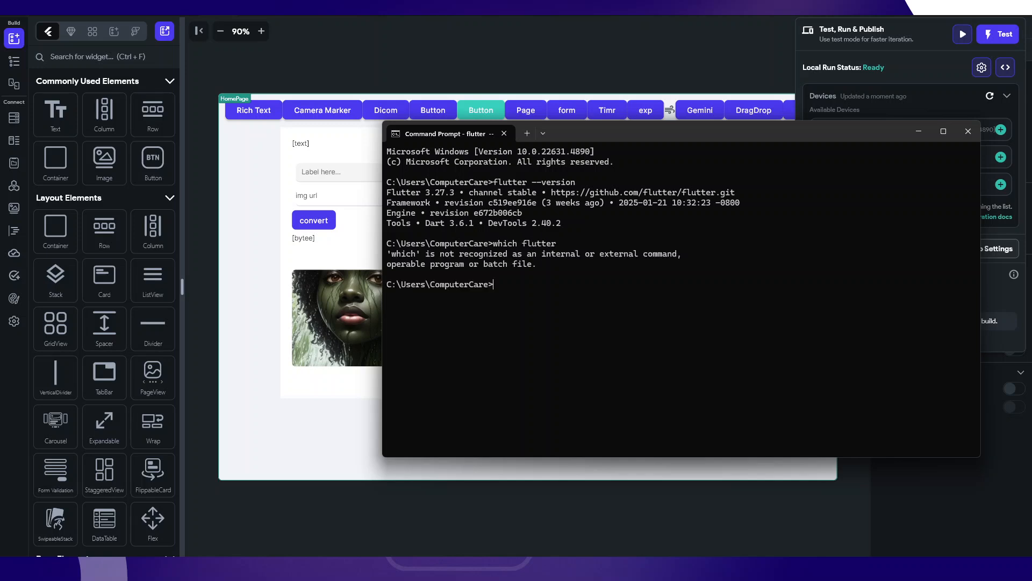
pyautogui.moveTo(508, 322)
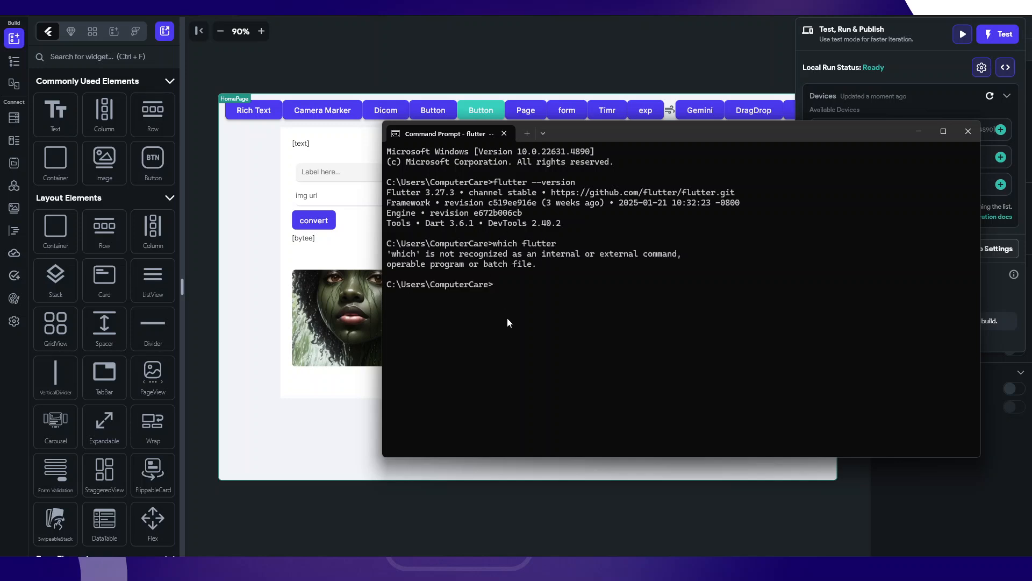
pyautogui.moveTo(529, 321)
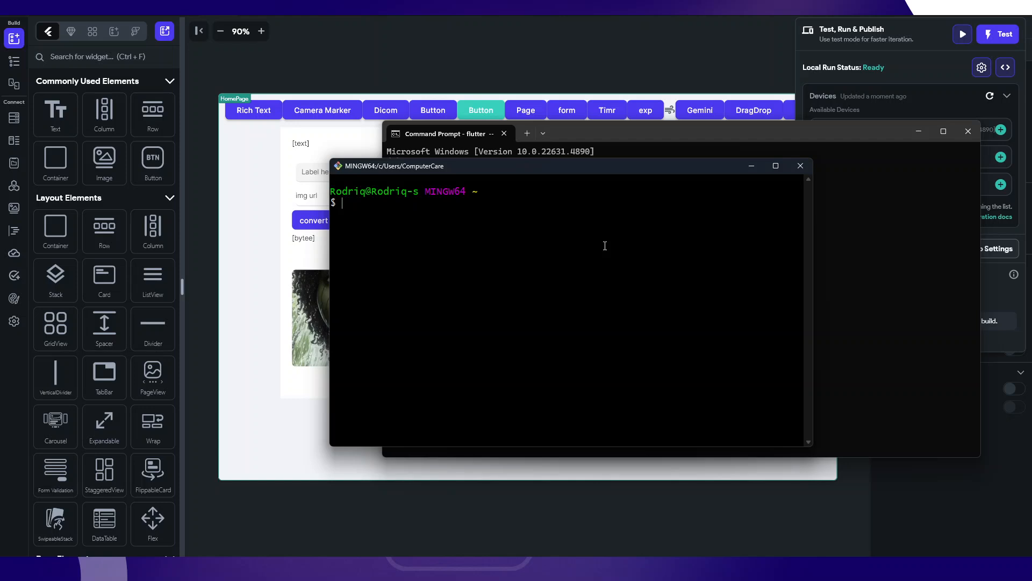
# - Run which flutter to see it resolve to FlutterFlow's bundled flutter\bin
pyautogui.write('which flutter')
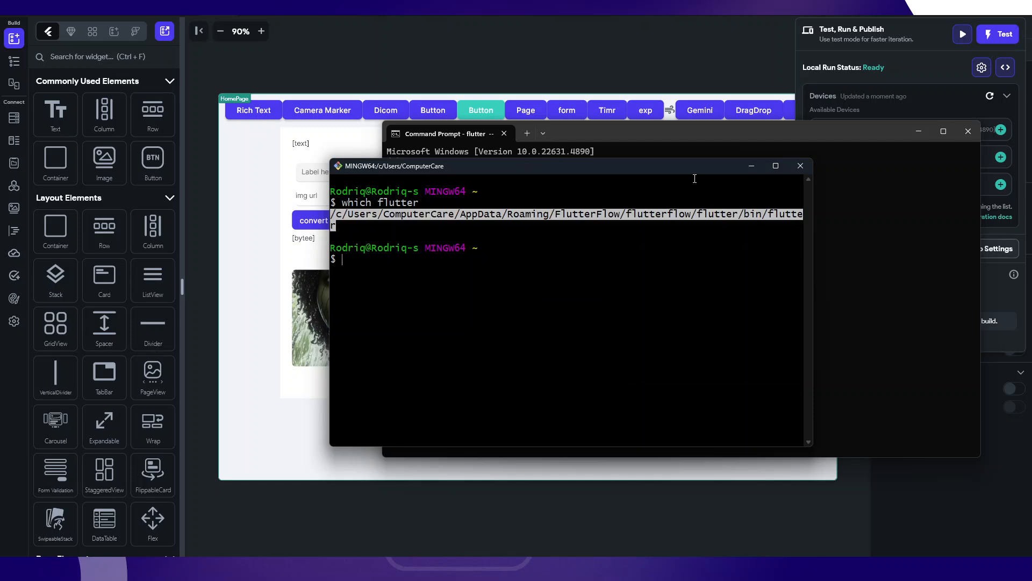
pyautogui.moveTo(880, 278)
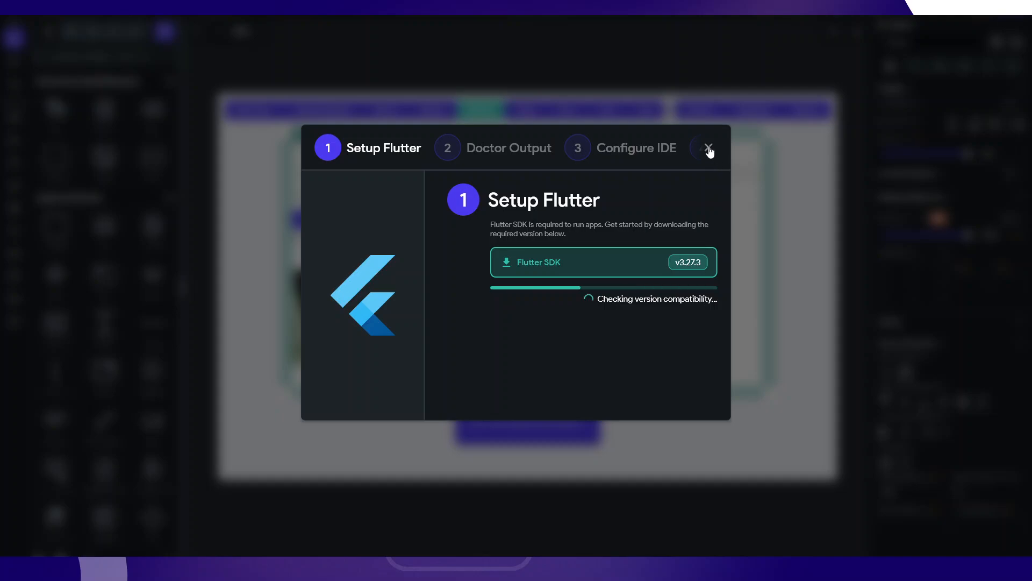
# - Dismiss the Setup Flutter dialog checking v3.27.3 and return to the canvas
pyautogui.click(709, 148)
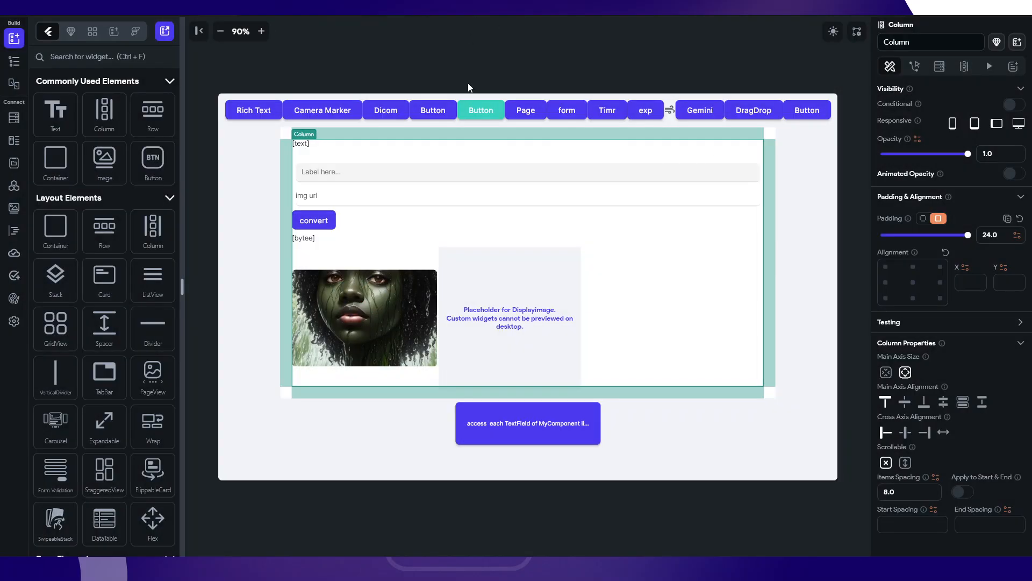
pyautogui.moveTo(630, 17)
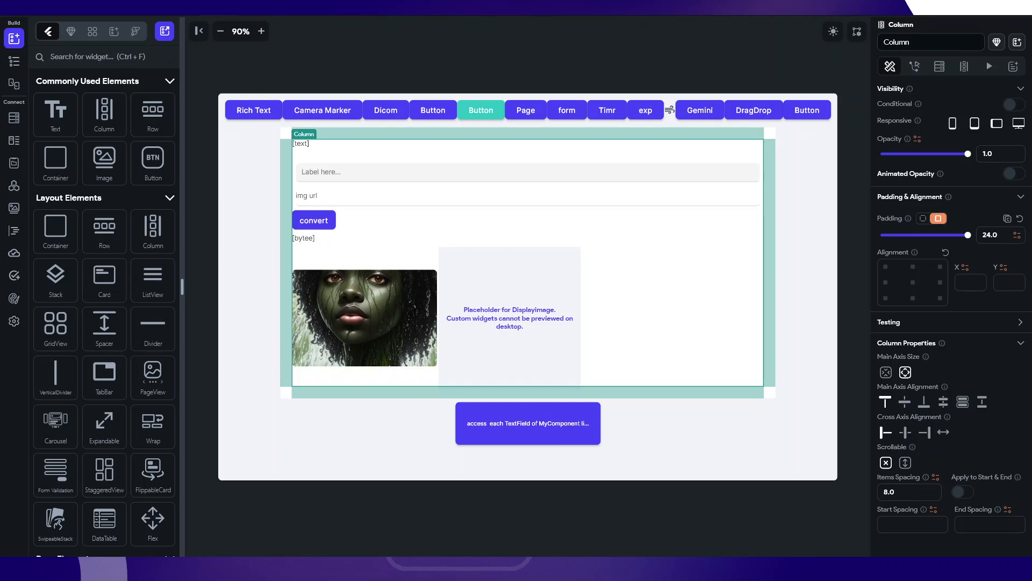
pyautogui.moveTo(582, 228)
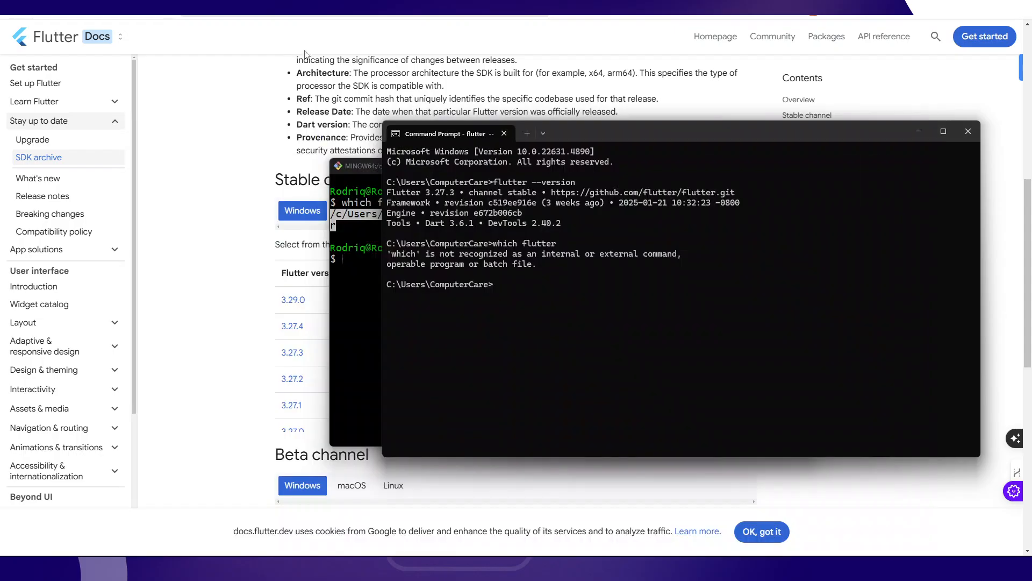
# - From the Feb 12 release notes post, go to your own community member profile
pyautogui.click(966, 131)
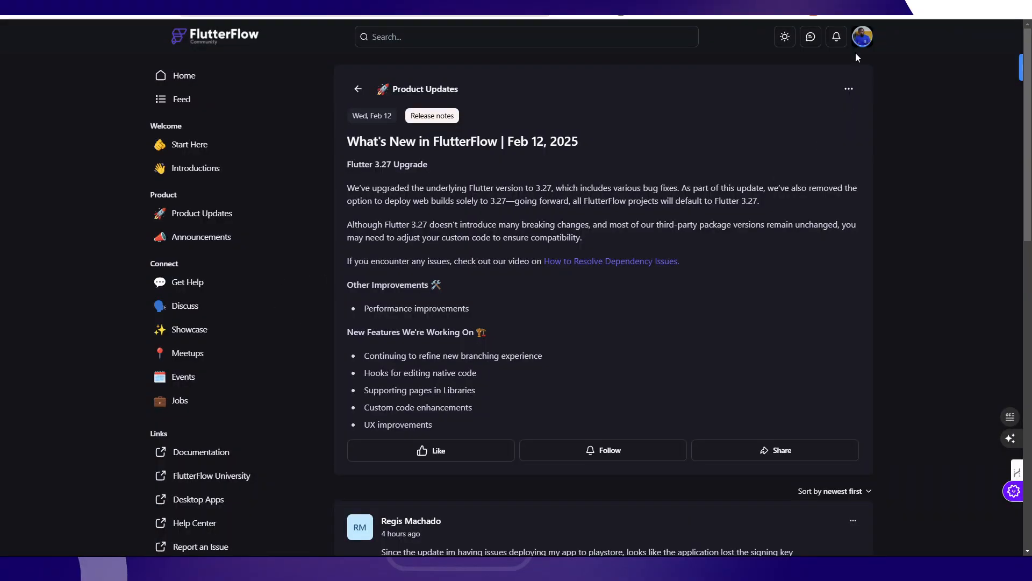
pyautogui.click(861, 37)
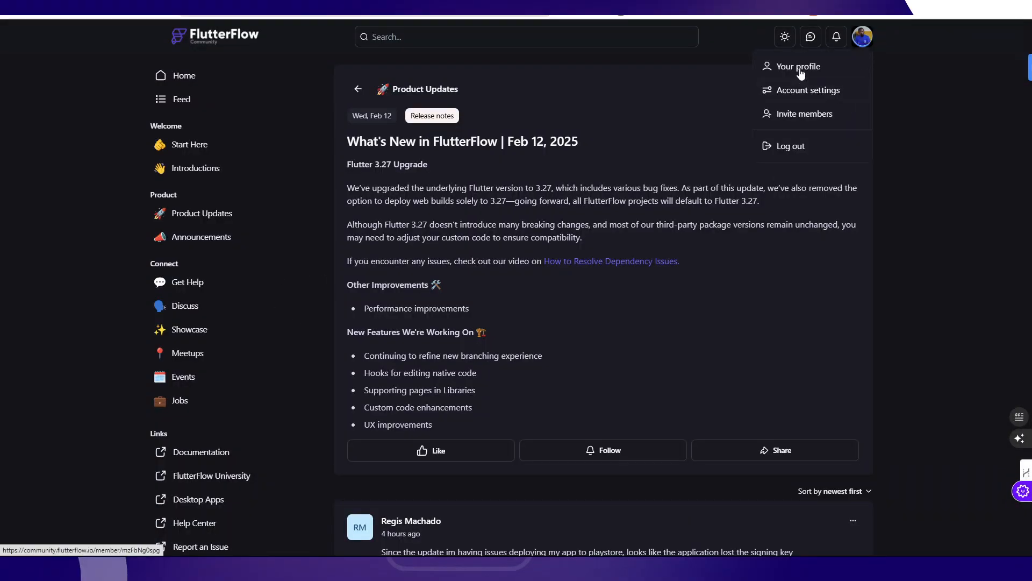
pyautogui.click(798, 65)
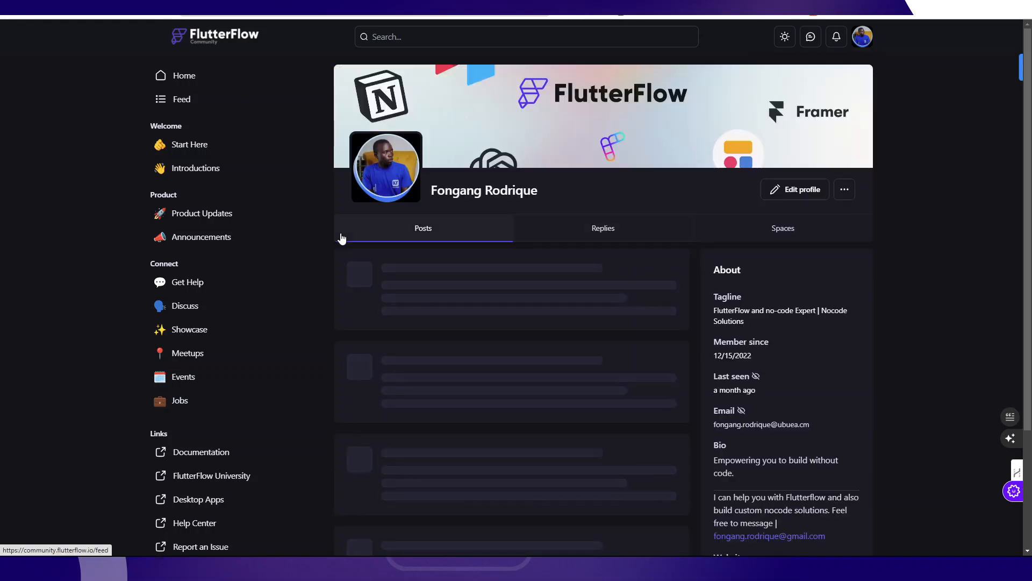